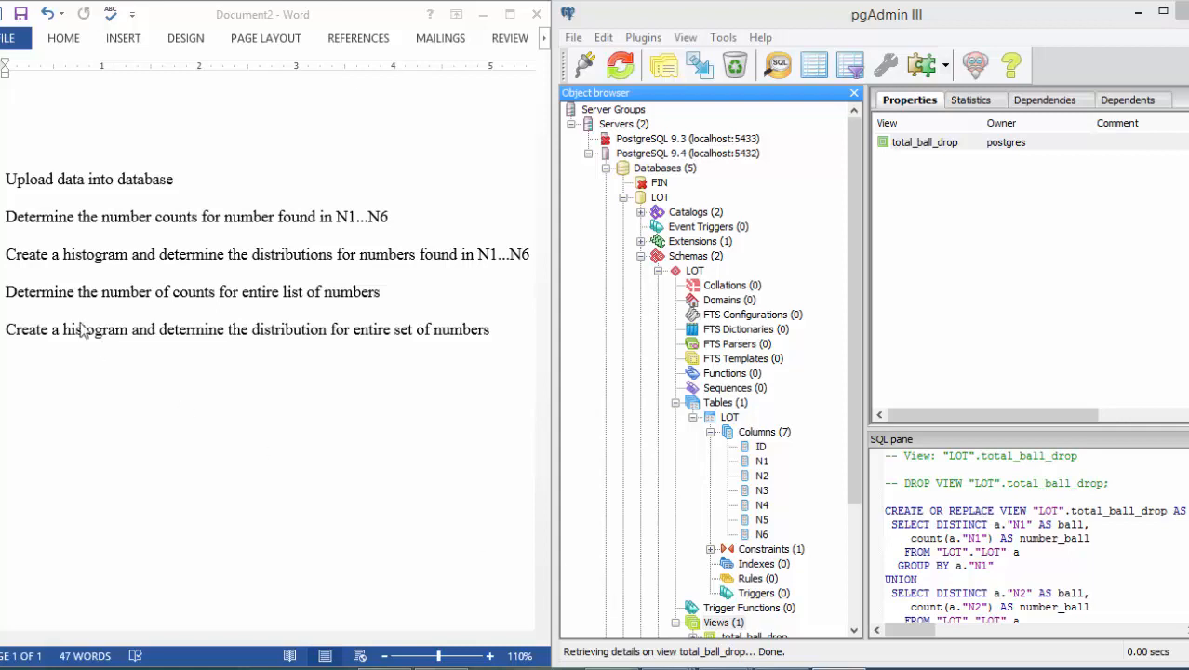
pyautogui.moveTo(15, 320)
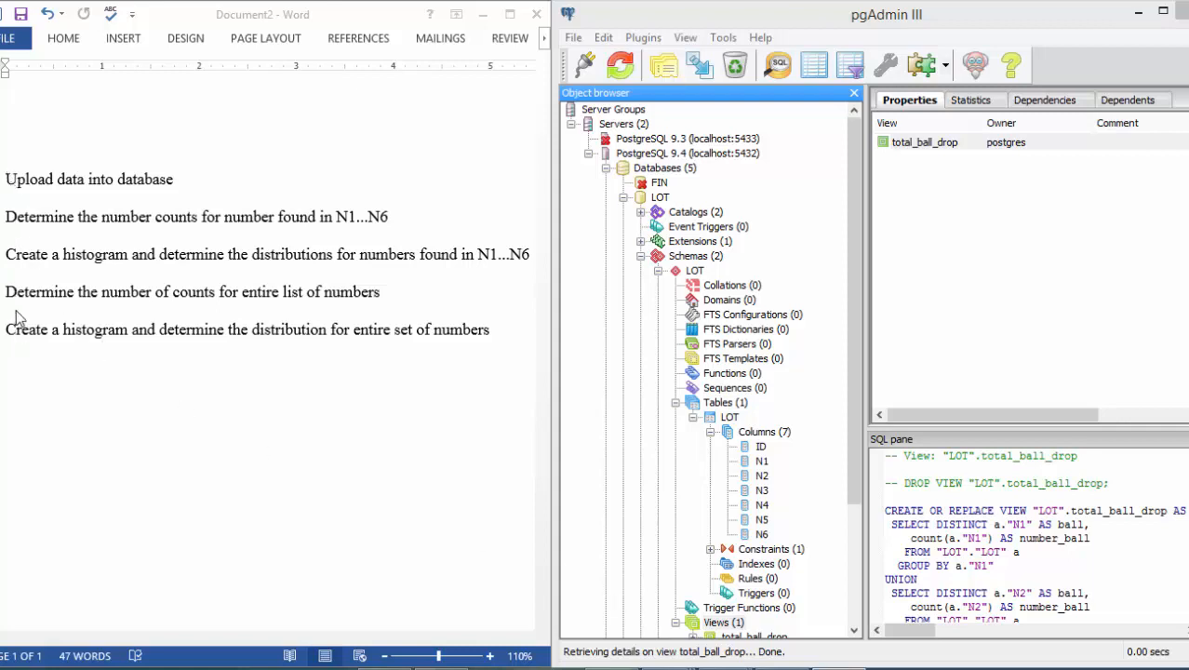
pyautogui.moveTo(29, 186)
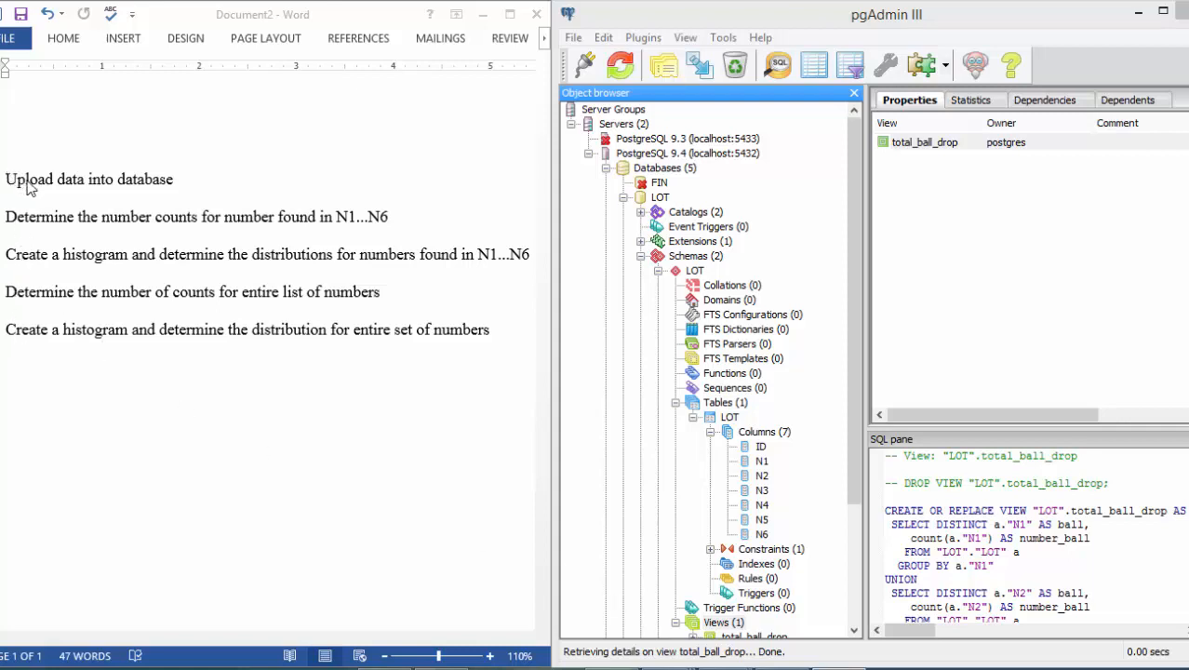
pyautogui.moveTo(584, 298)
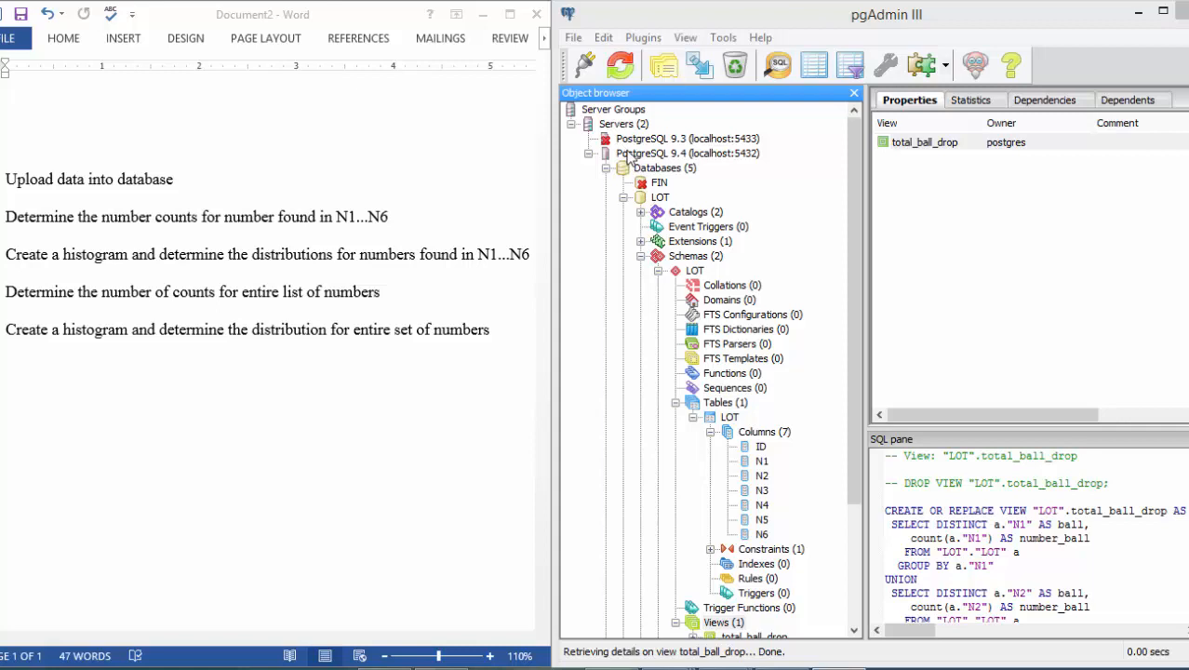
pyautogui.moveTo(653, 203)
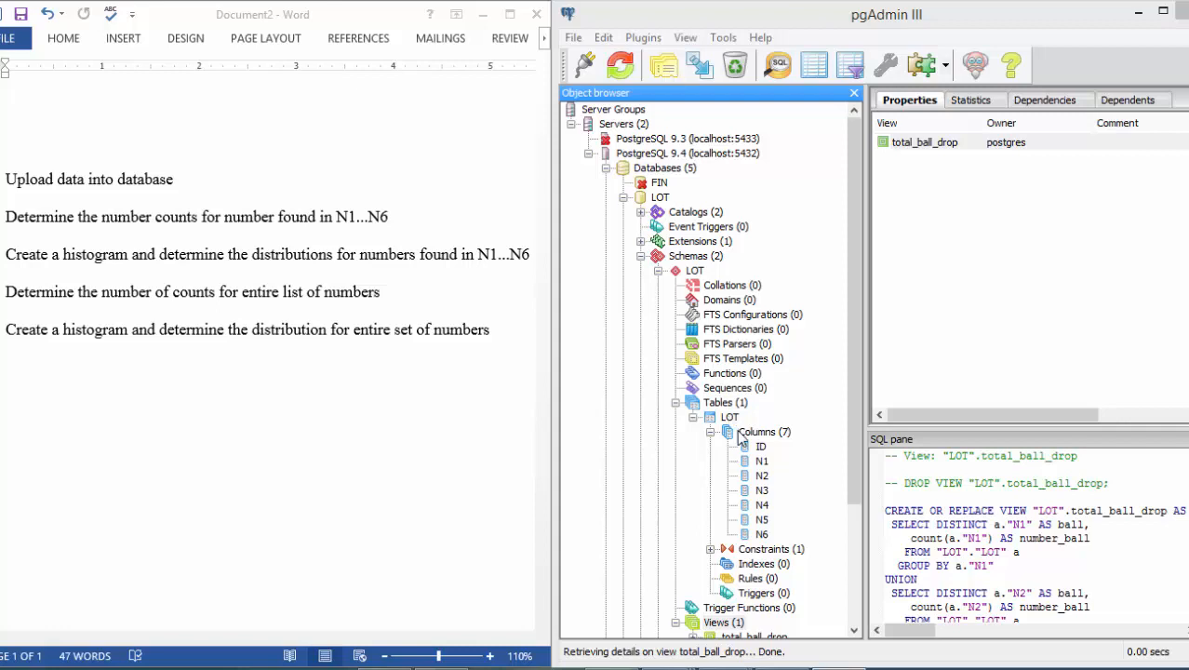
pyautogui.moveTo(735, 432)
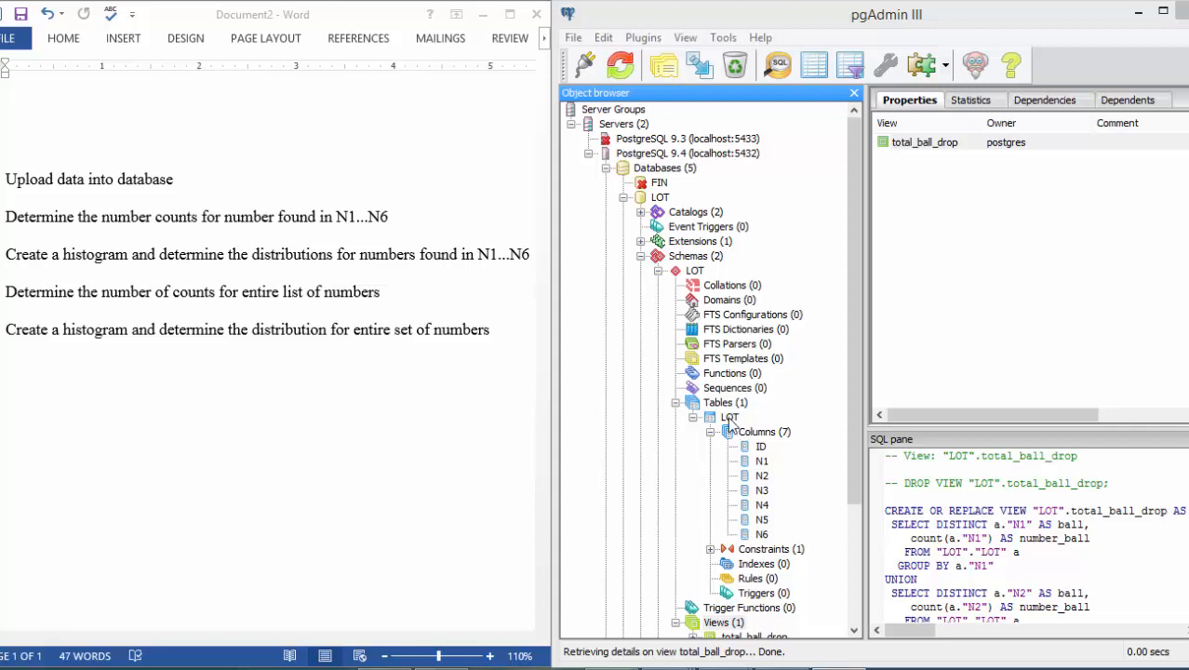
# - Start a file import into the LOT table and review the Filename and Format options
pyautogui.rightClick(729, 416)
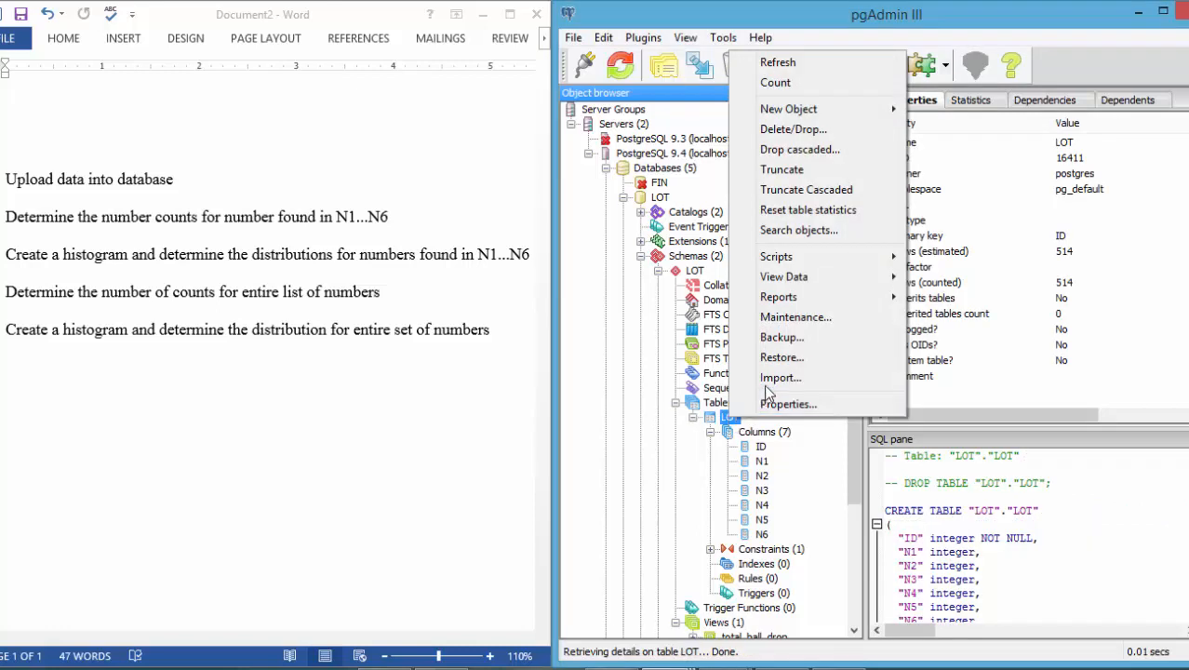
pyautogui.click(782, 376)
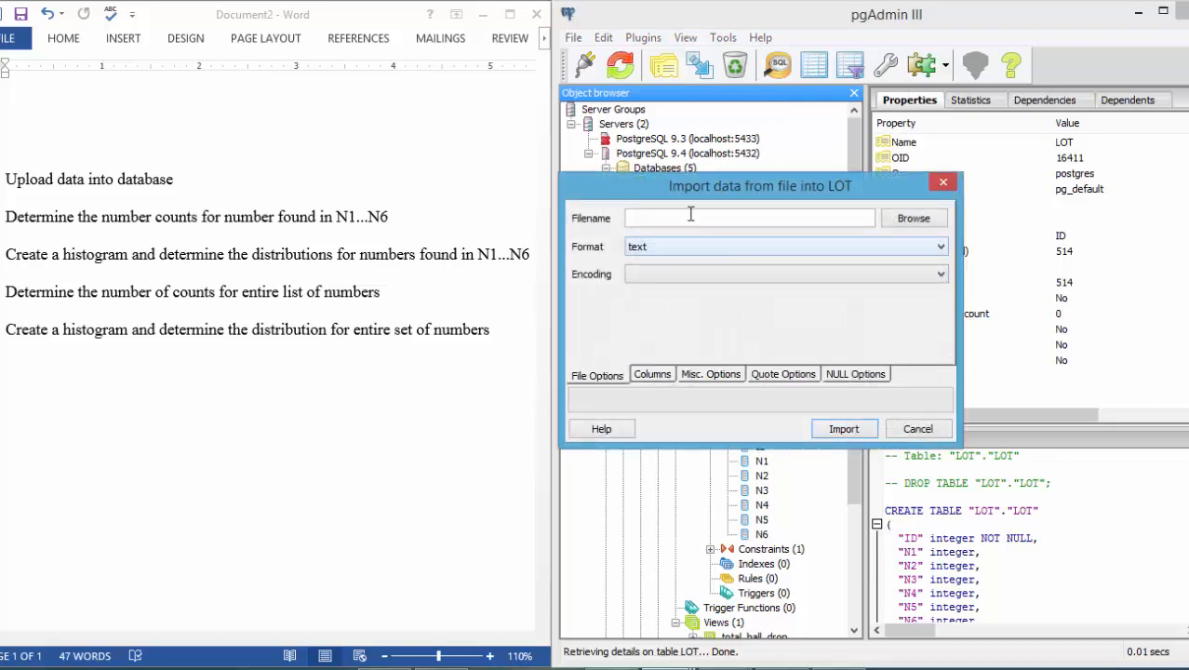
pyautogui.click(748, 217)
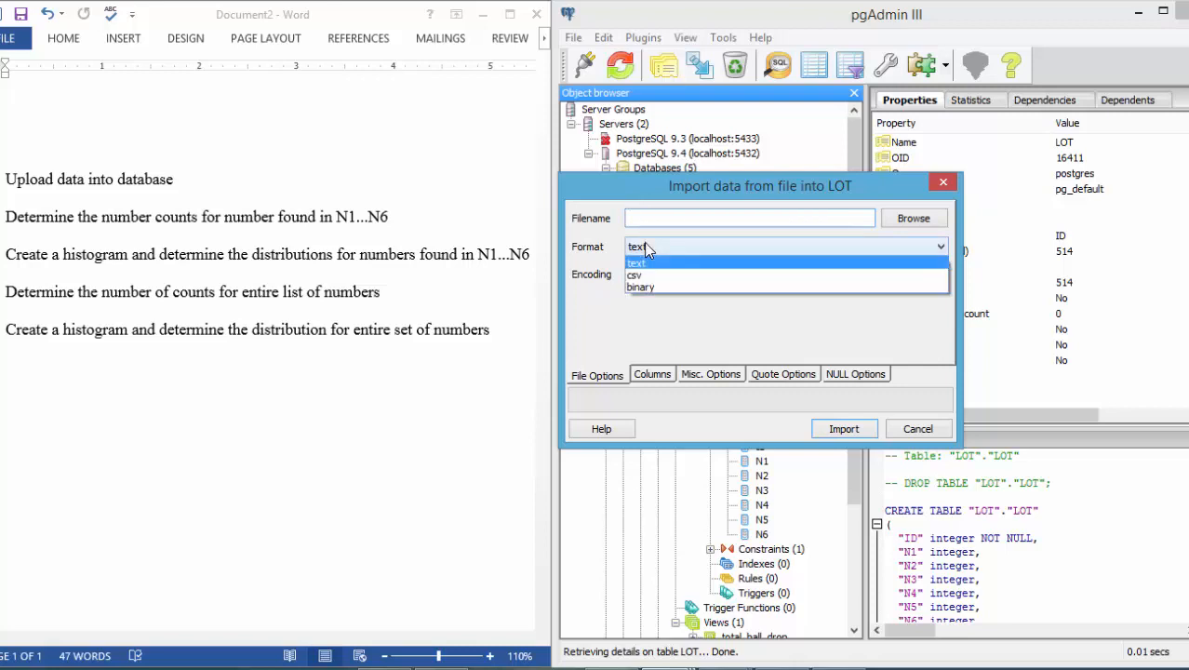
pyautogui.click(634, 275)
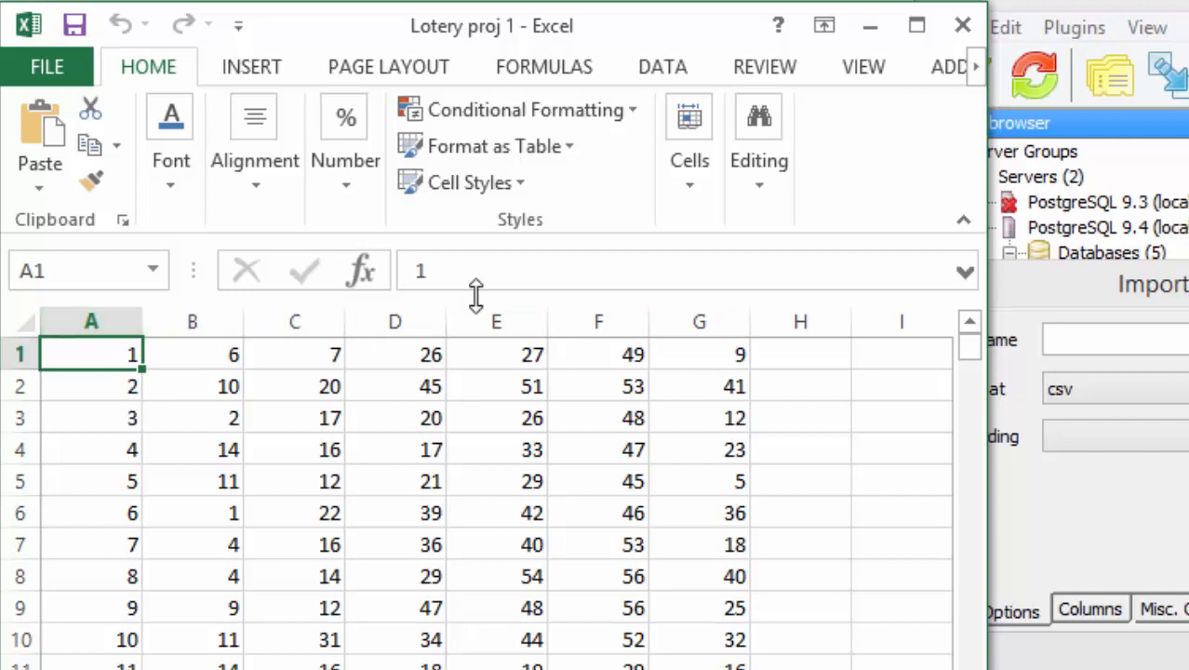
pyautogui.moveTo(606, 320)
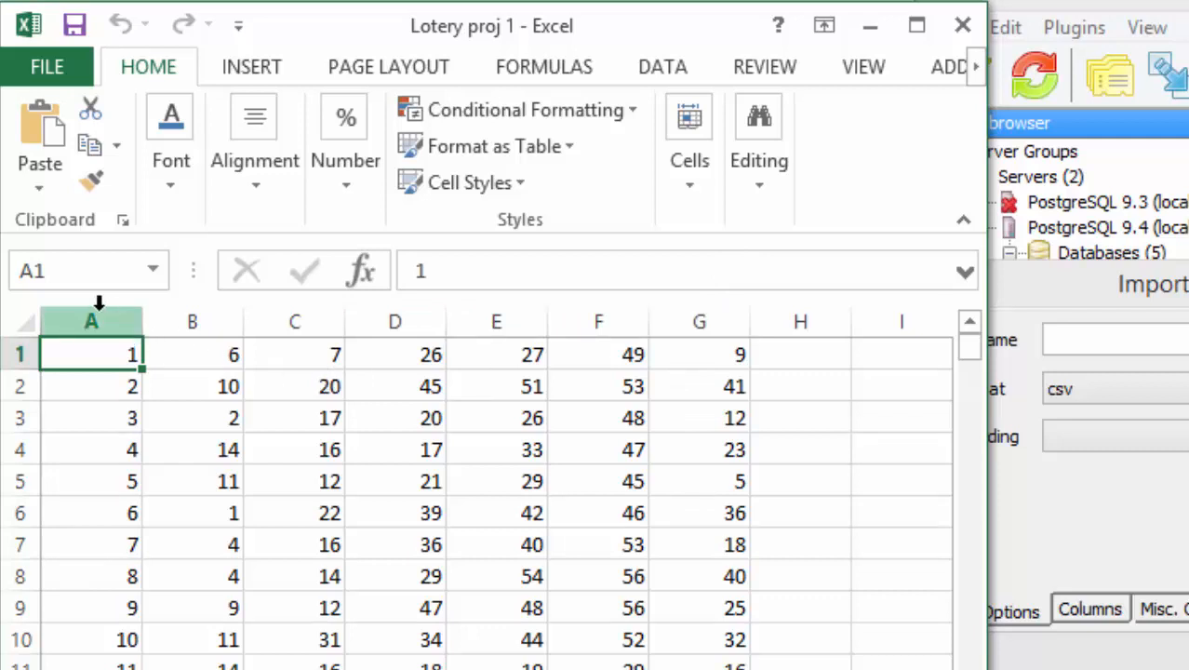
pyautogui.moveTo(395, 320)
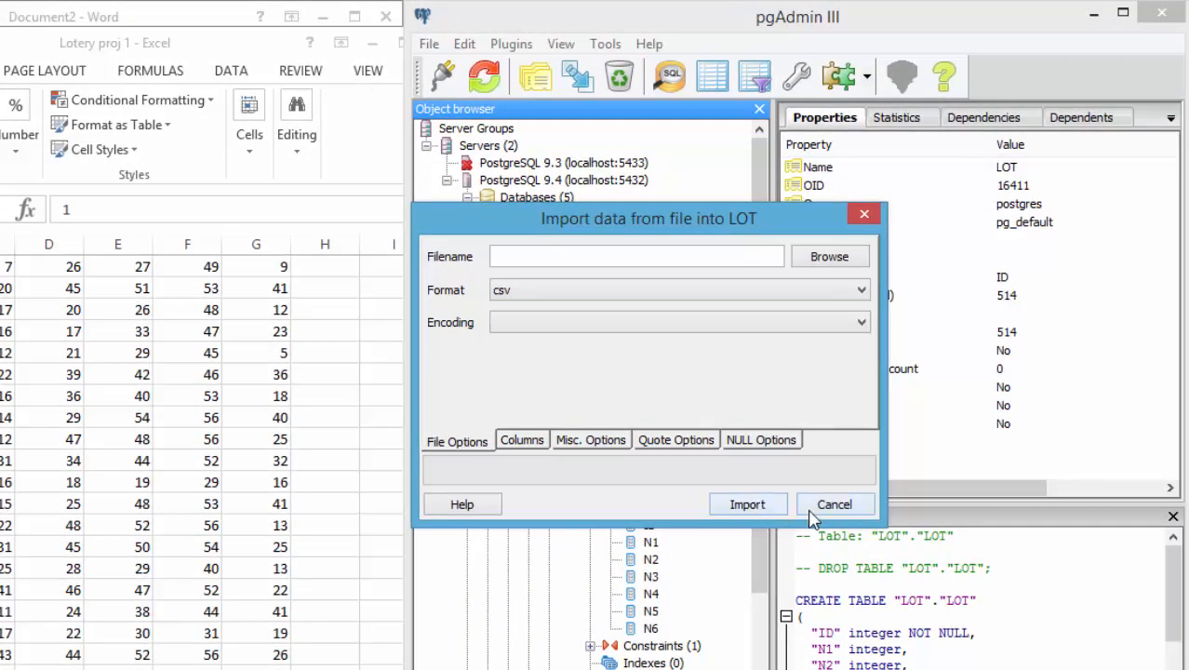
# - Cancel the Import data from file into LOT dialog without loading anything
pyautogui.click(834, 502)
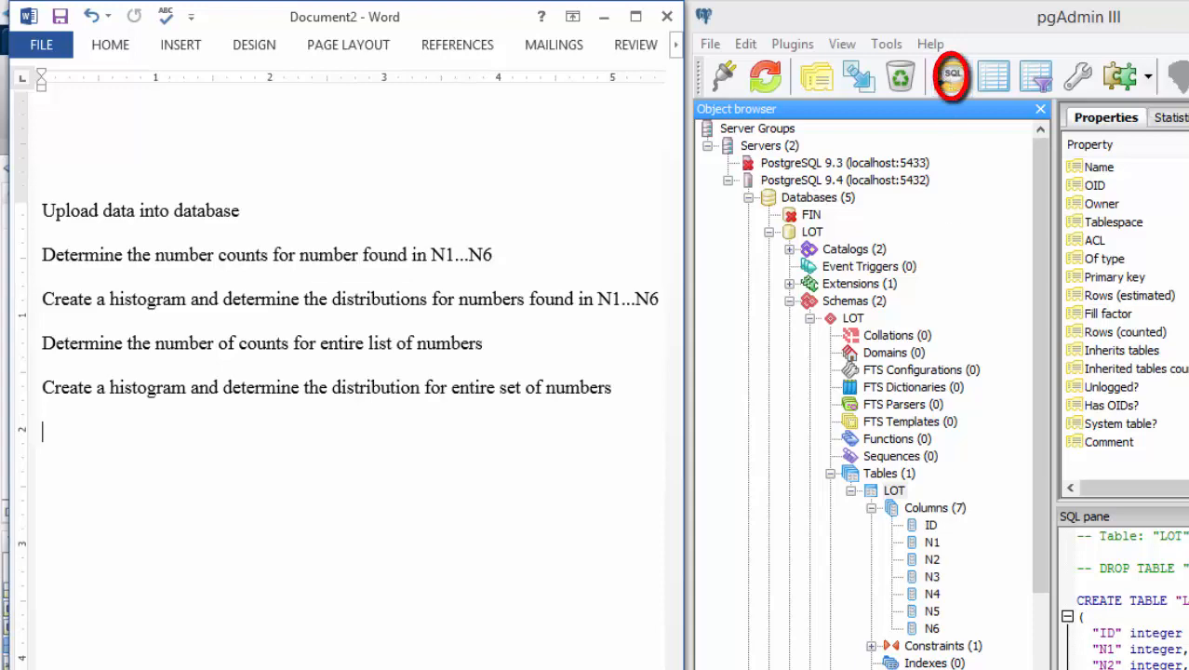
# - Run a new SQL query counting N1 values grouped and ordered by N1, and review the output
pyautogui.click(951, 76)
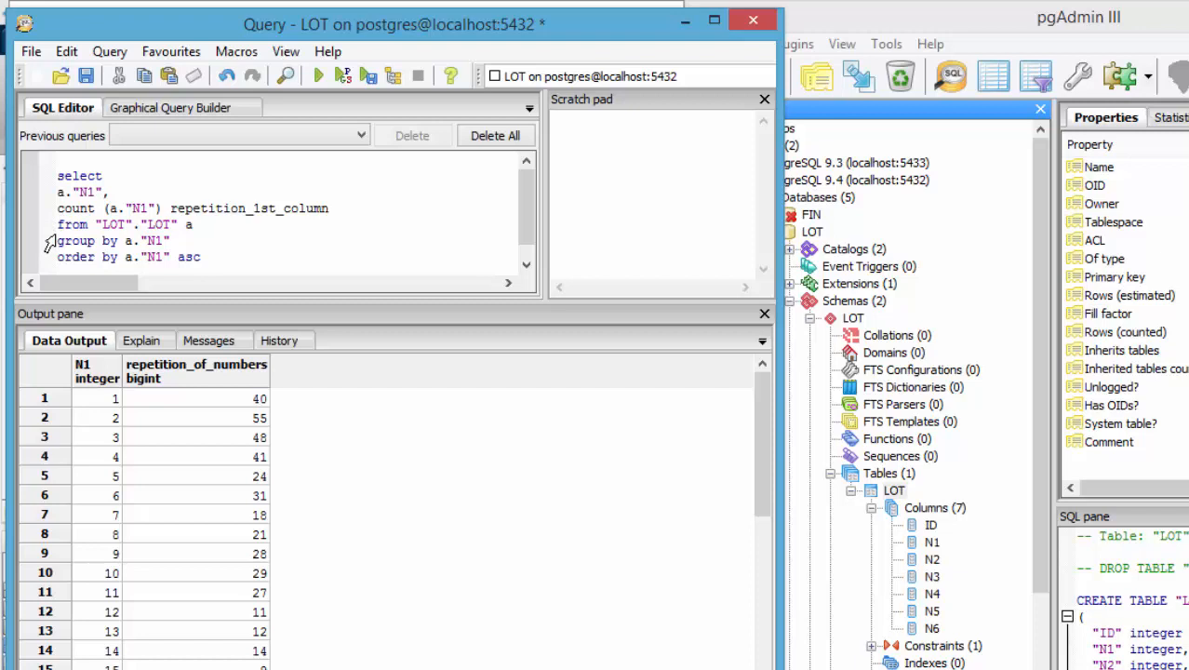
pyautogui.moveTo(182, 257)
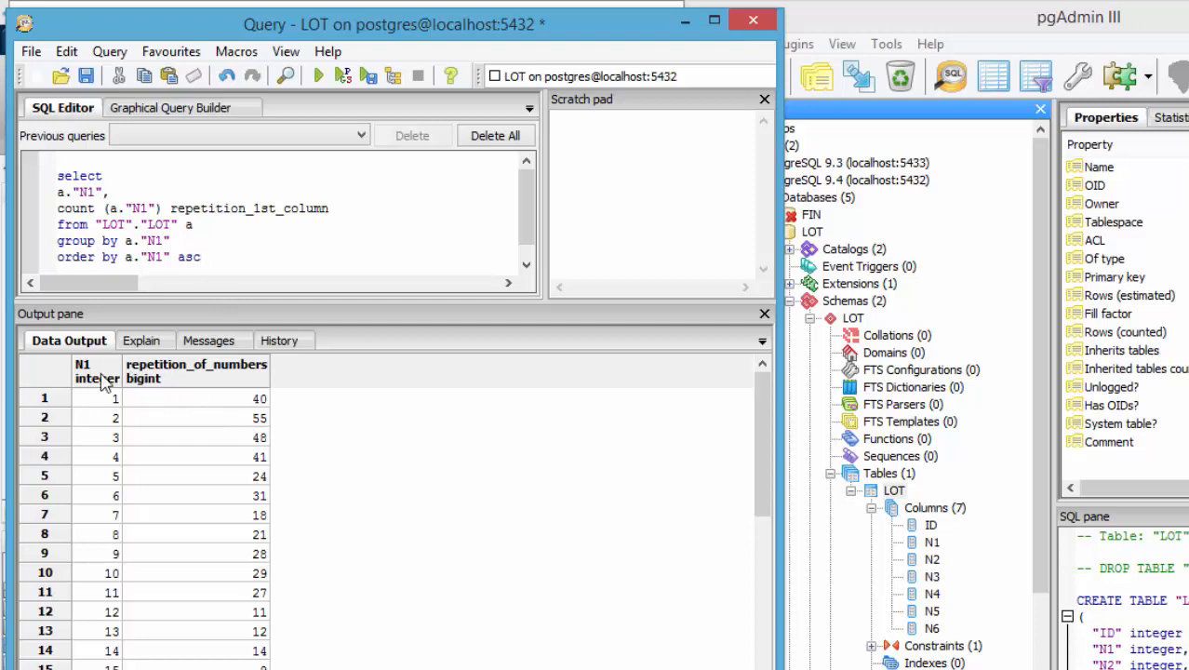
pyautogui.moveTo(82, 644)
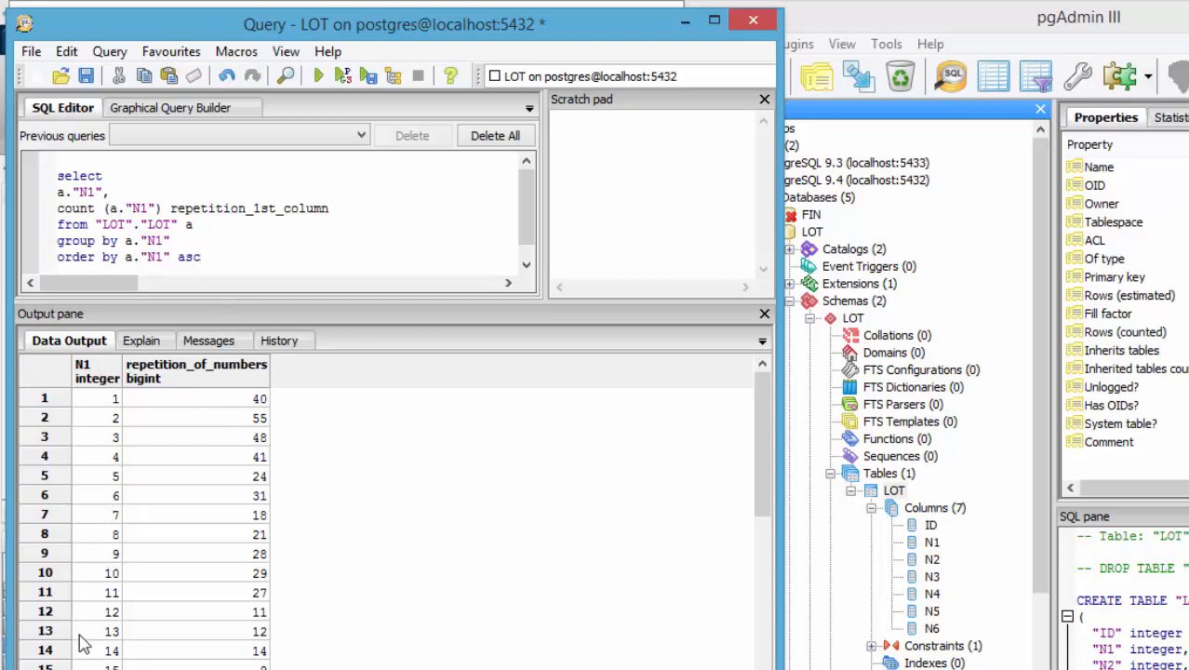
pyautogui.moveTo(222, 404)
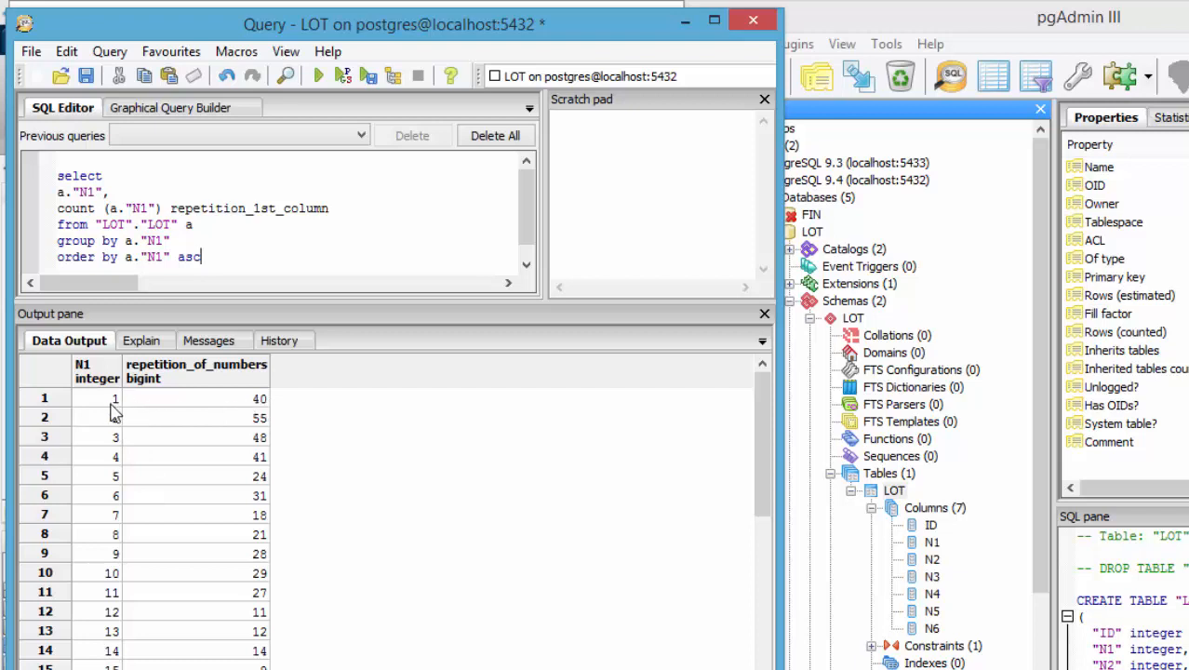
pyautogui.moveTo(264, 413)
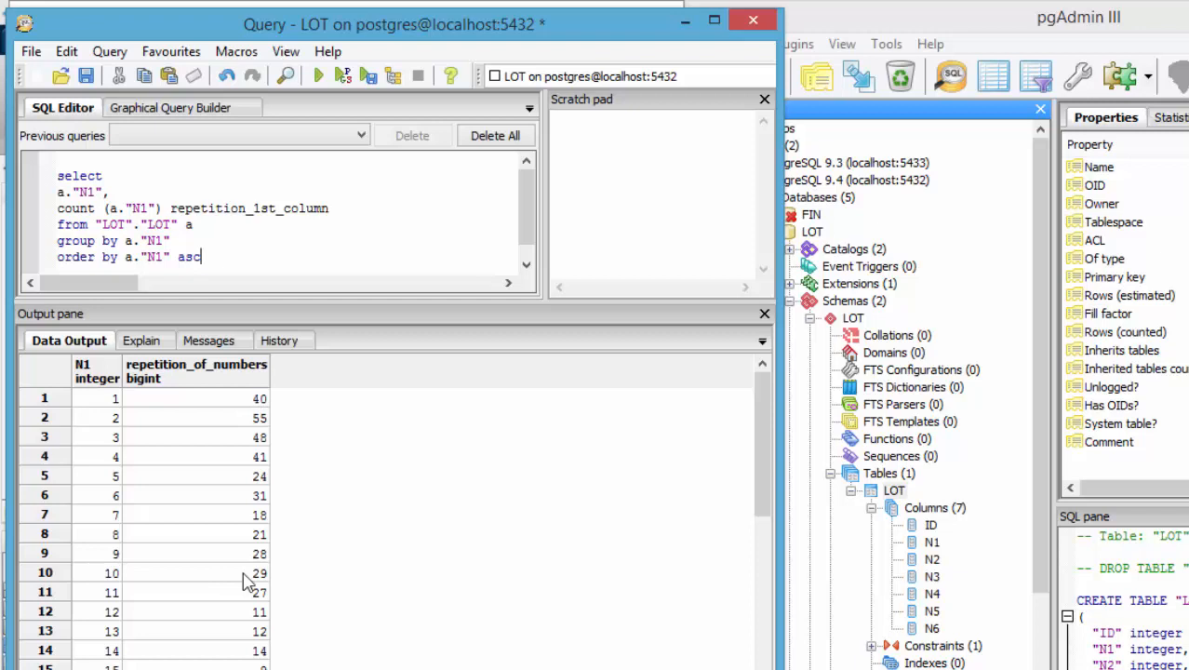
pyautogui.moveTo(443, 603)
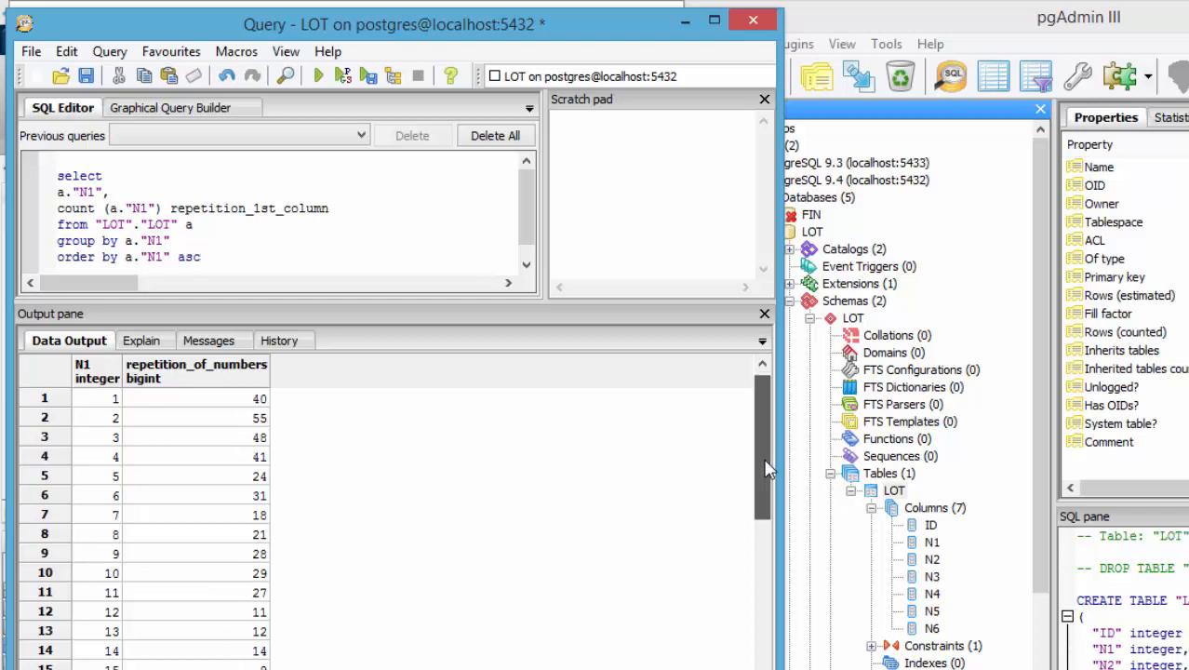
pyautogui.scroll(-3)
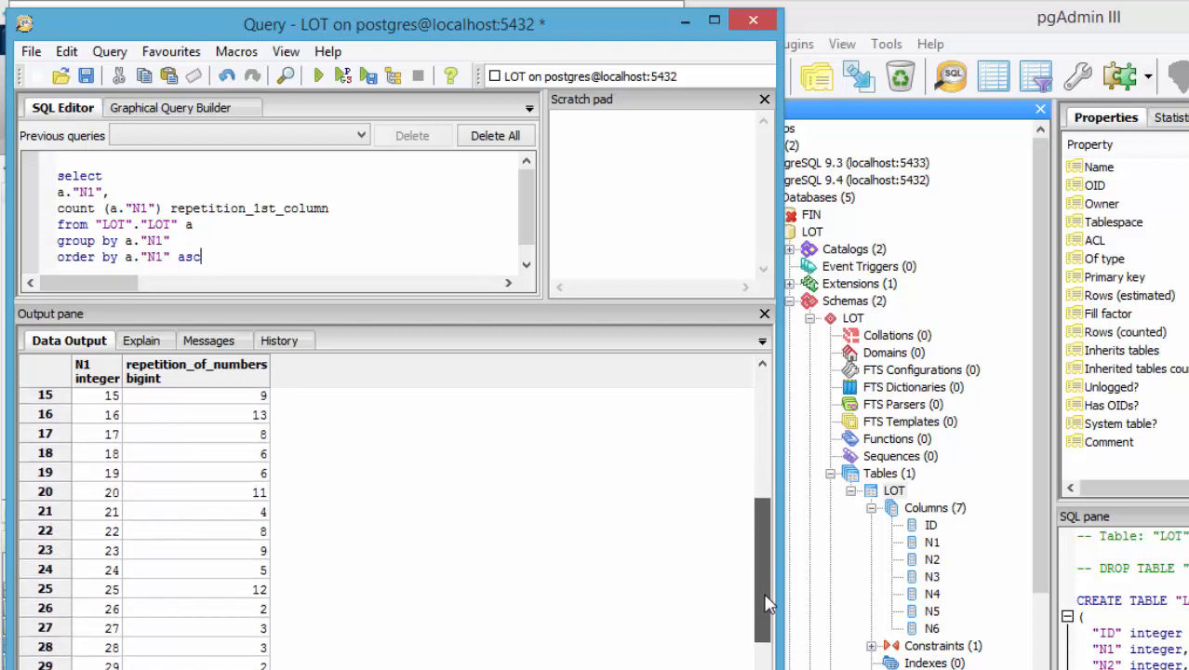
pyautogui.scroll(-3)
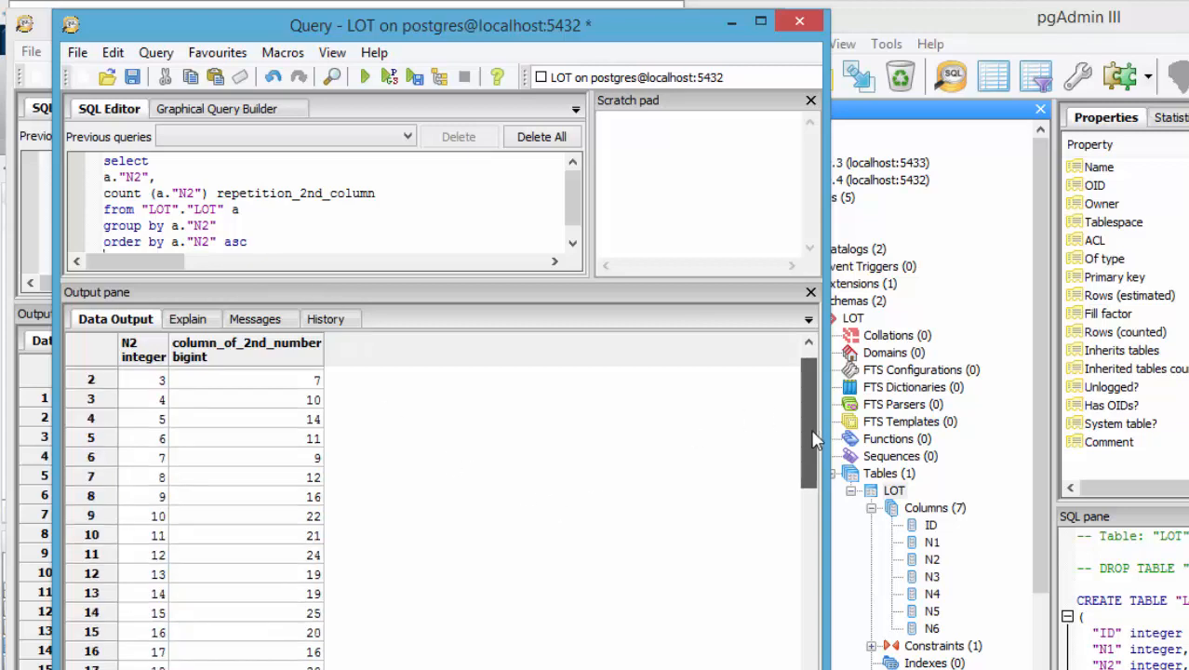
# - Review the GROUP BY count results for N2 and N3 in their Data Output grids
pyautogui.scroll(-3)
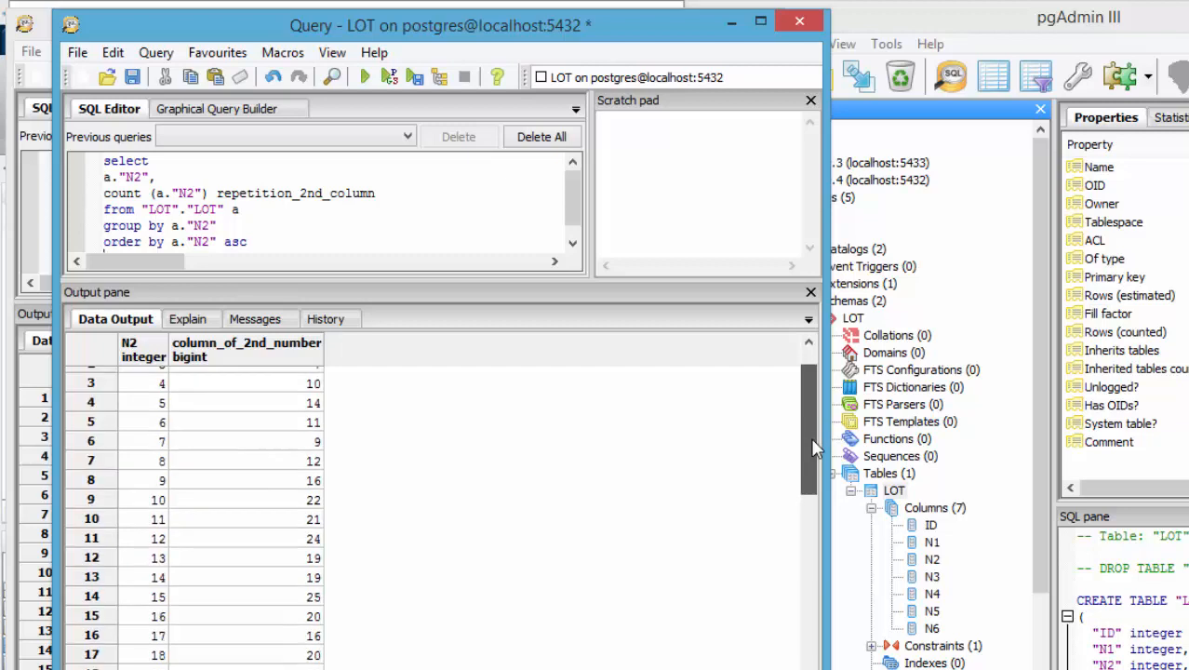
pyautogui.scroll(-3)
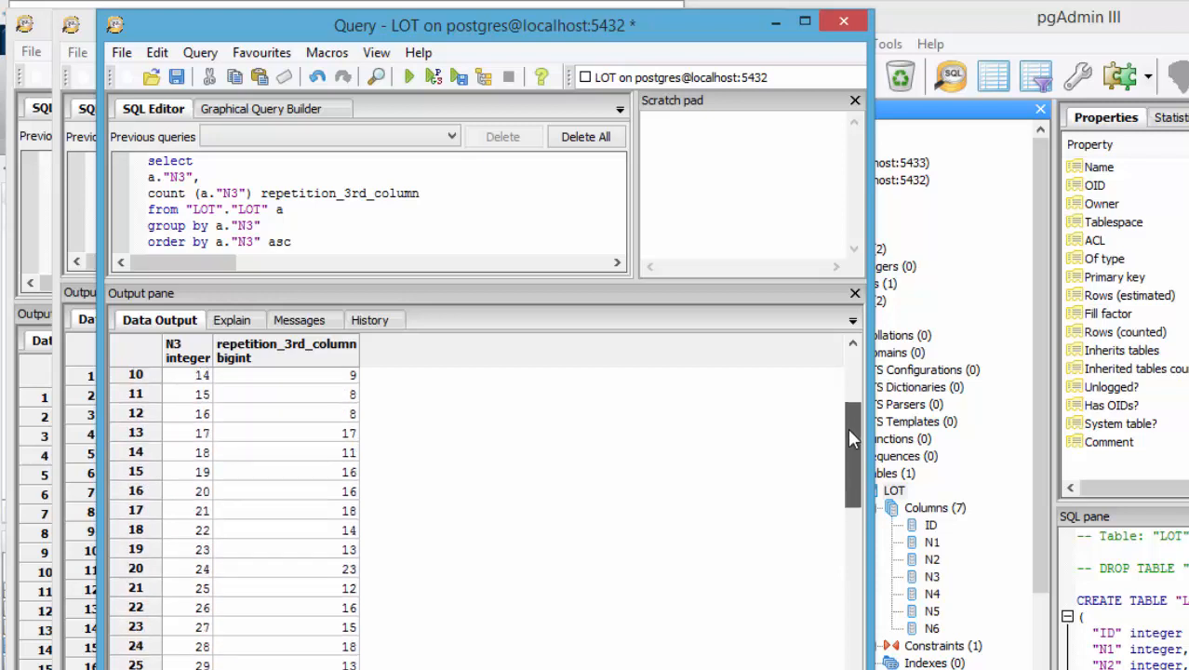
pyautogui.scroll(-3)
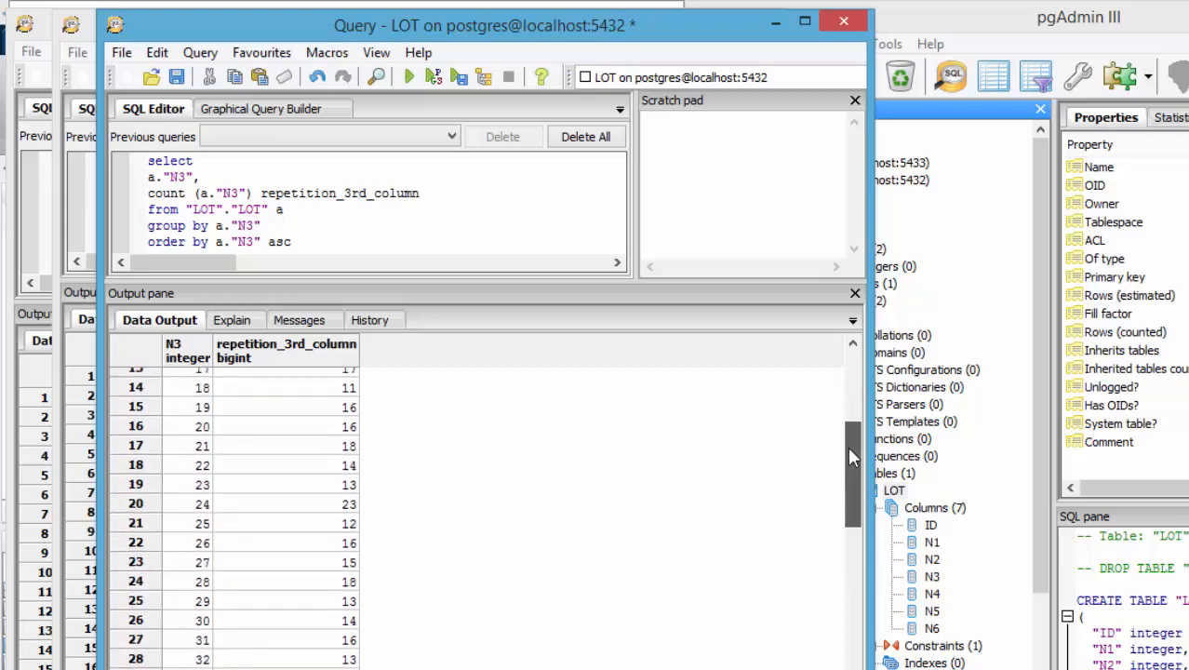
pyautogui.scroll(-3)
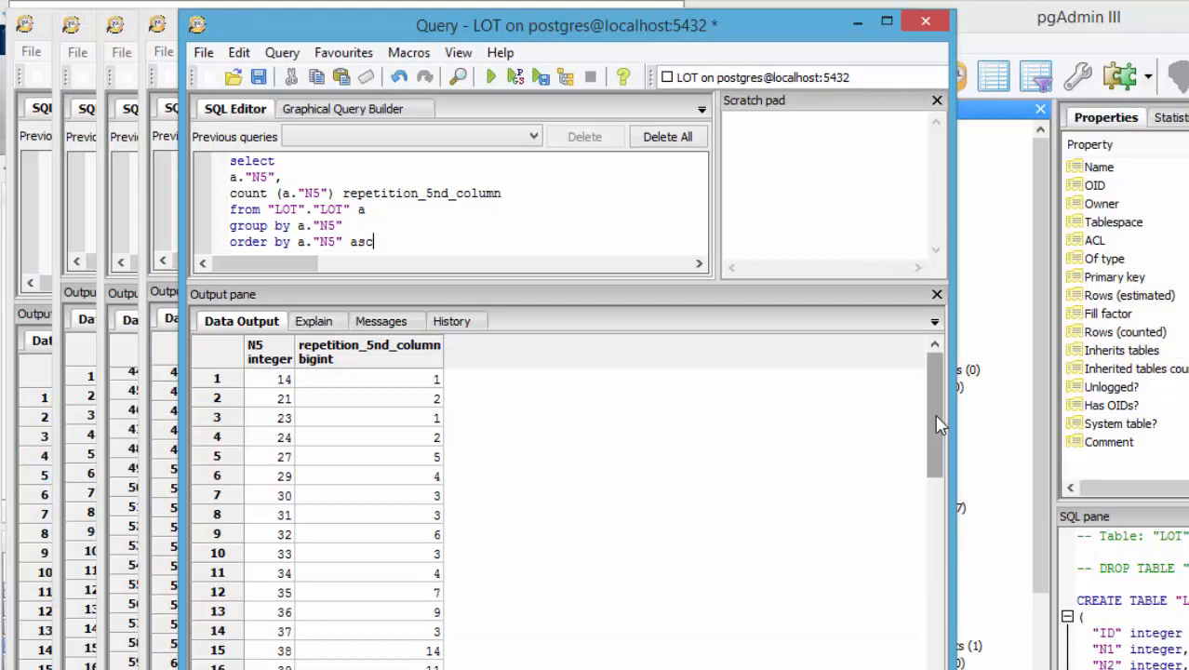
# - Enlarge the Data Output grid and review the per-value counts for column N6
pyautogui.moveTo(934, 424); pyautogui.dragTo(934, 530)
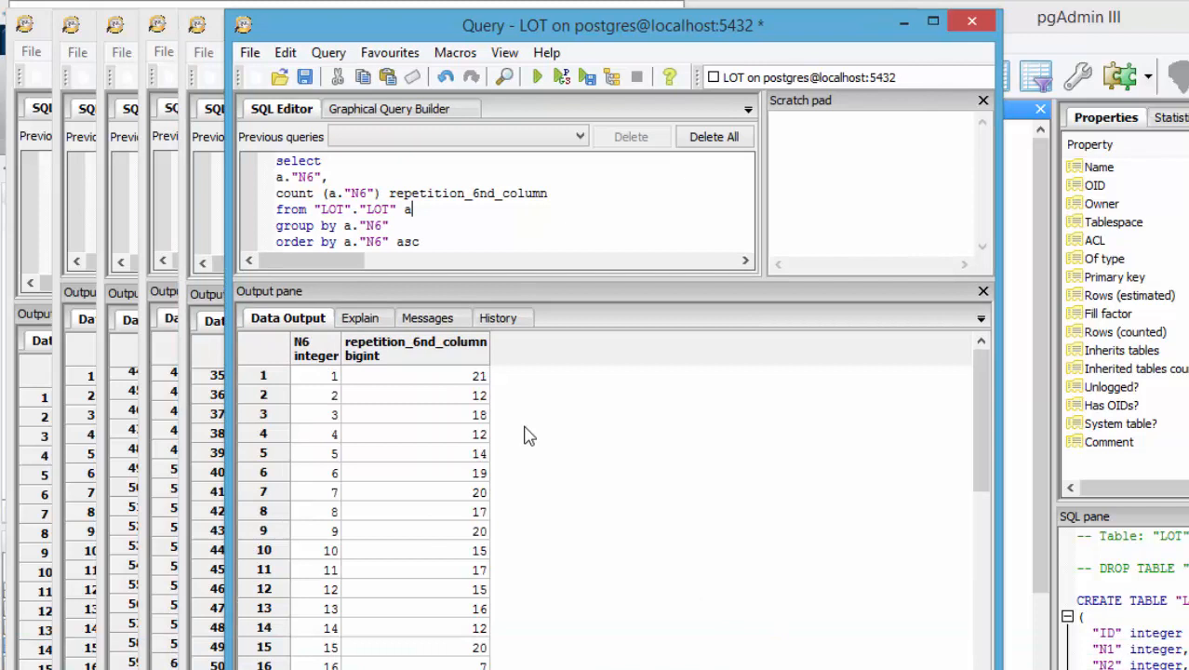
pyautogui.moveTo(518, 390)
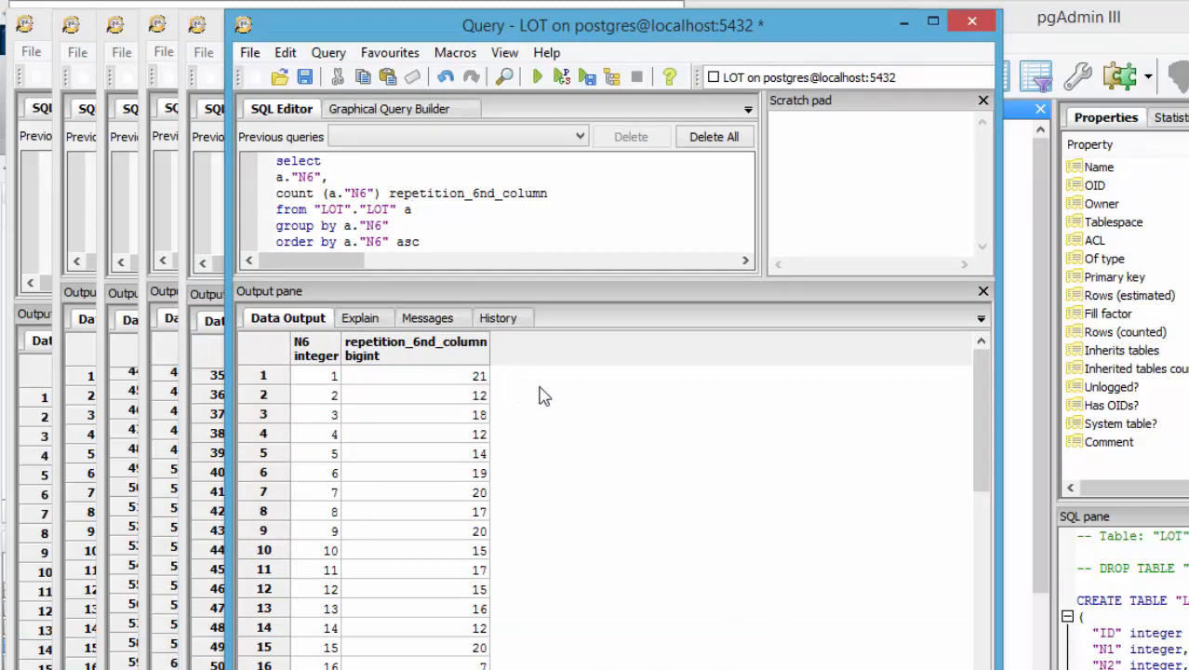
pyautogui.scroll(-3)
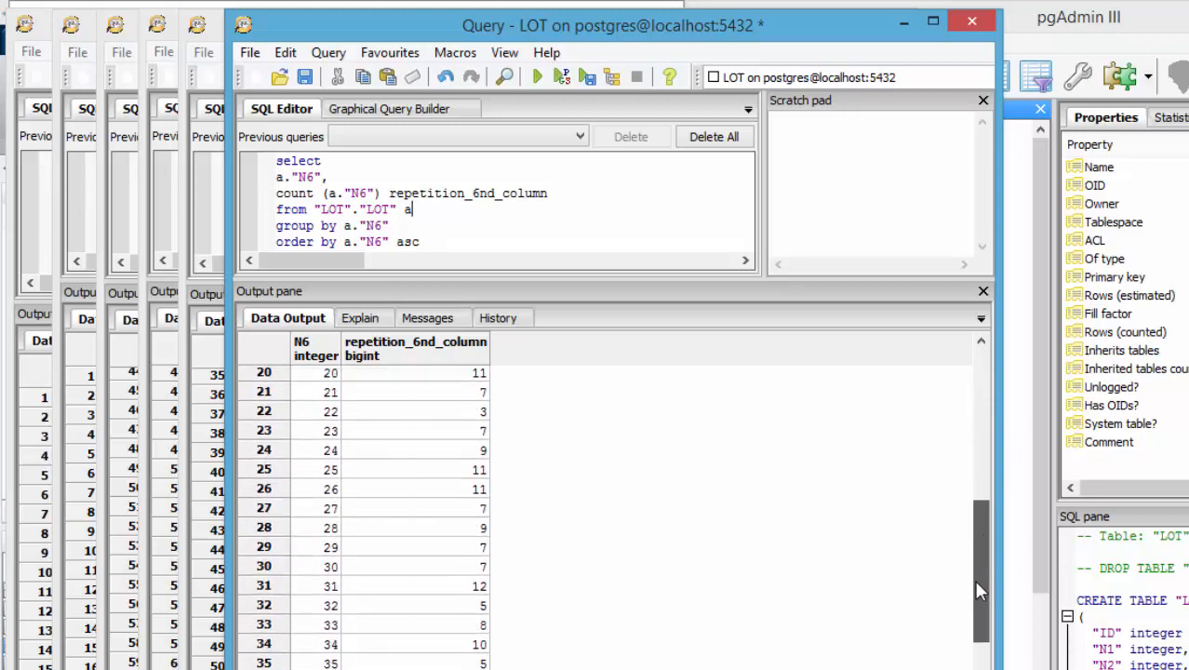
pyautogui.scroll(-3)
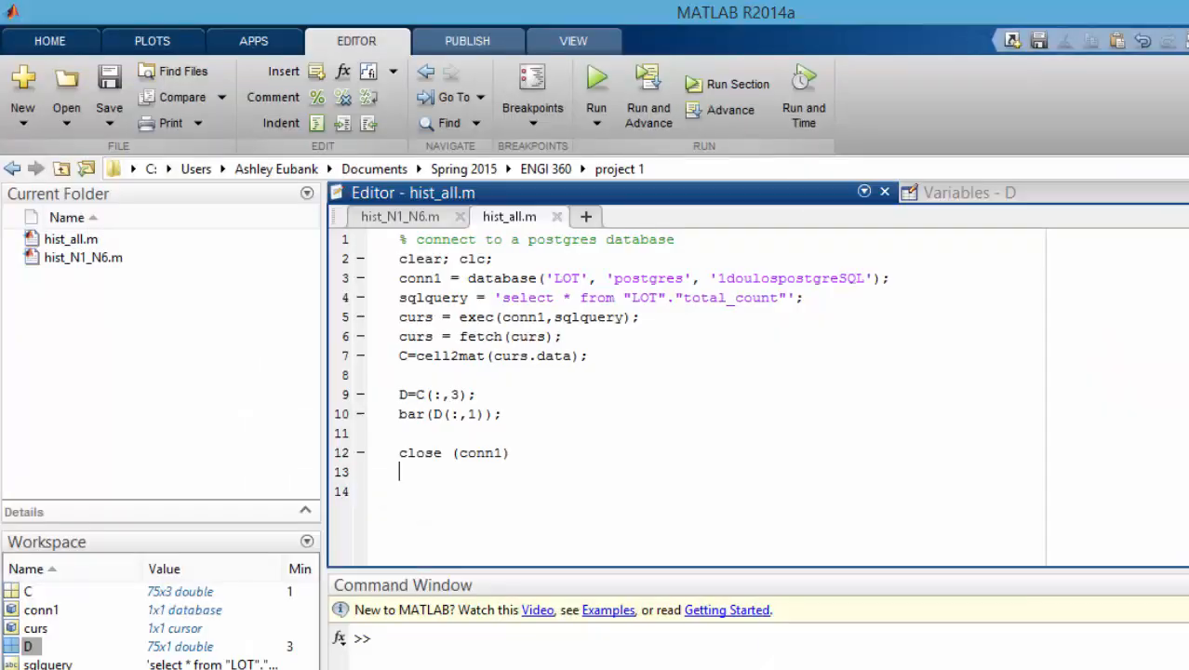
# - Show hist_N1_N6.m in the MATLAB editor and look over its six subplot histogram code
pyautogui.click(398, 216)
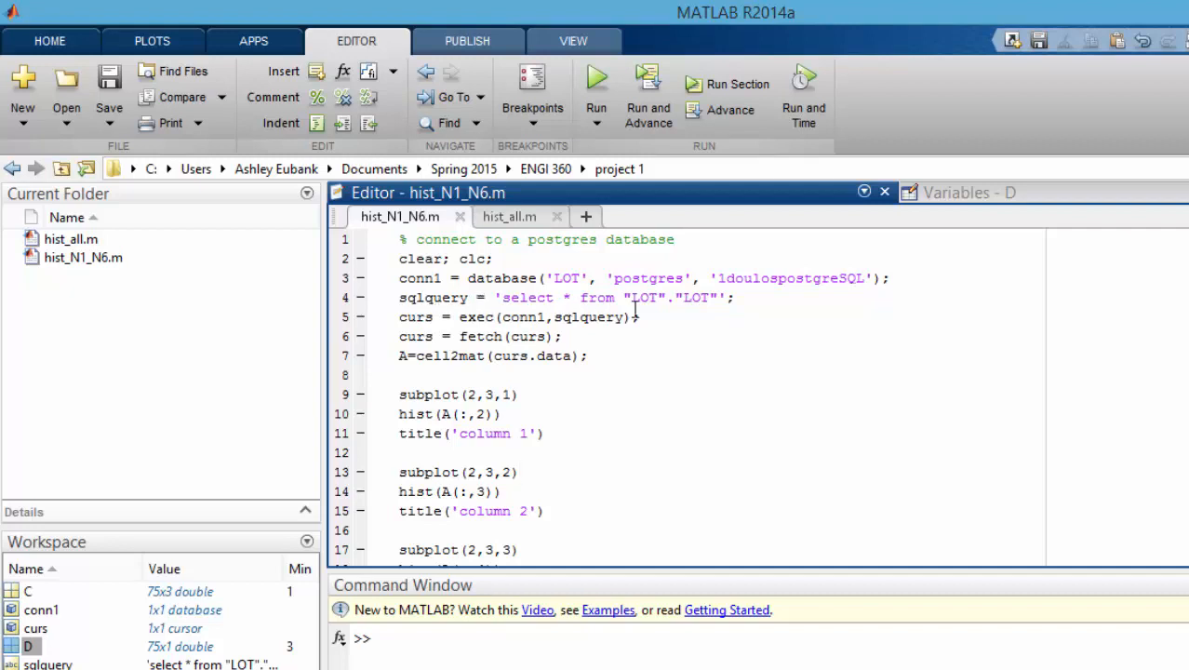
pyautogui.moveTo(400, 413)
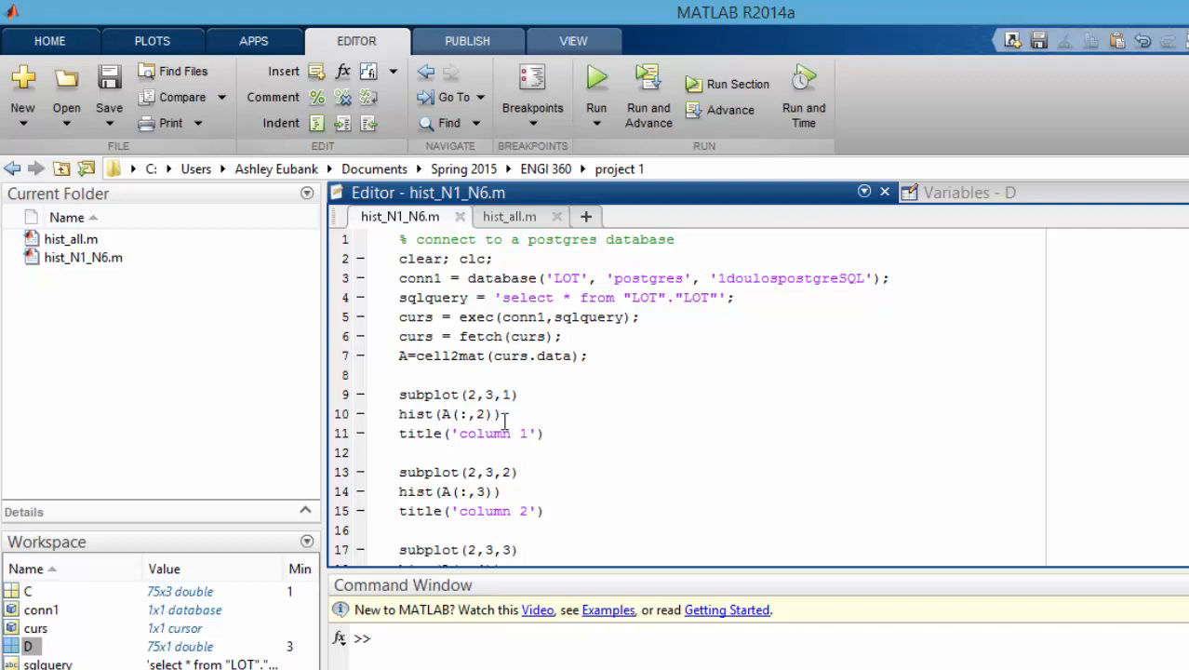
pyautogui.moveTo(627, 515)
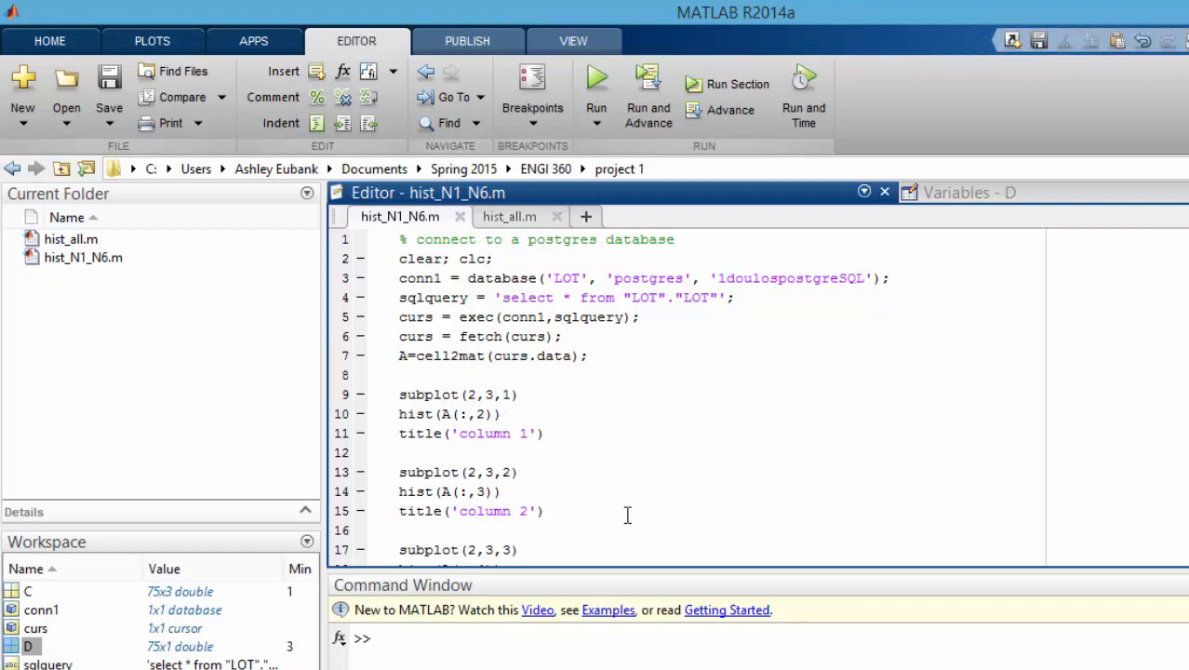
pyautogui.moveTo(627, 513)
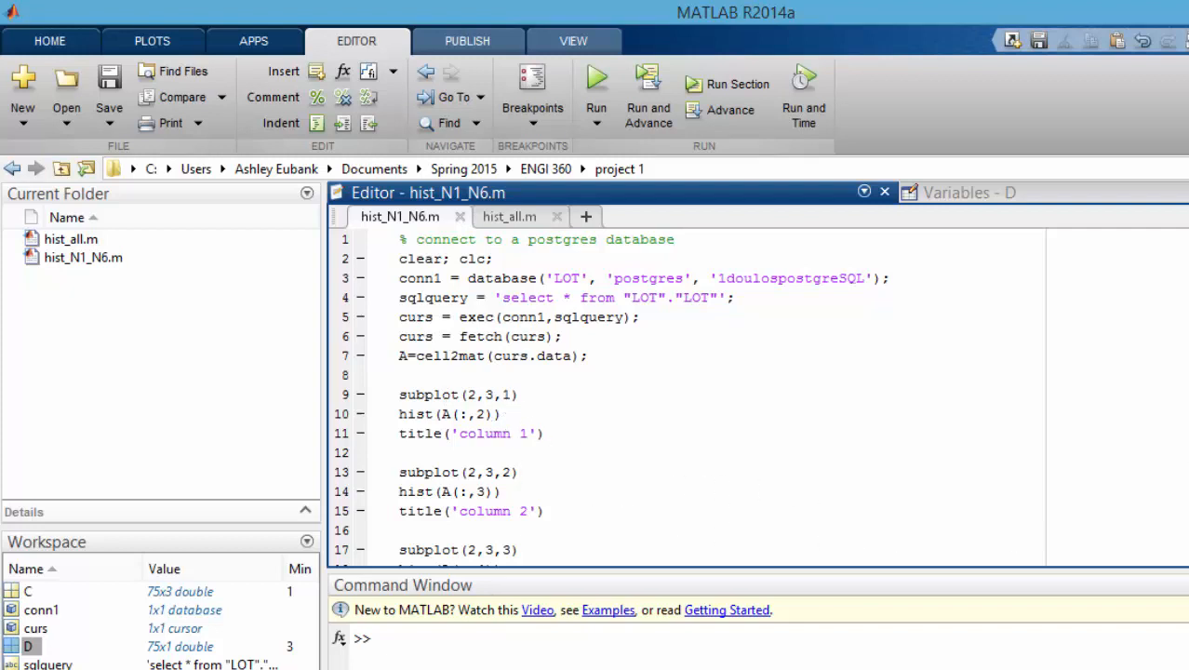
pyautogui.scroll(-3)
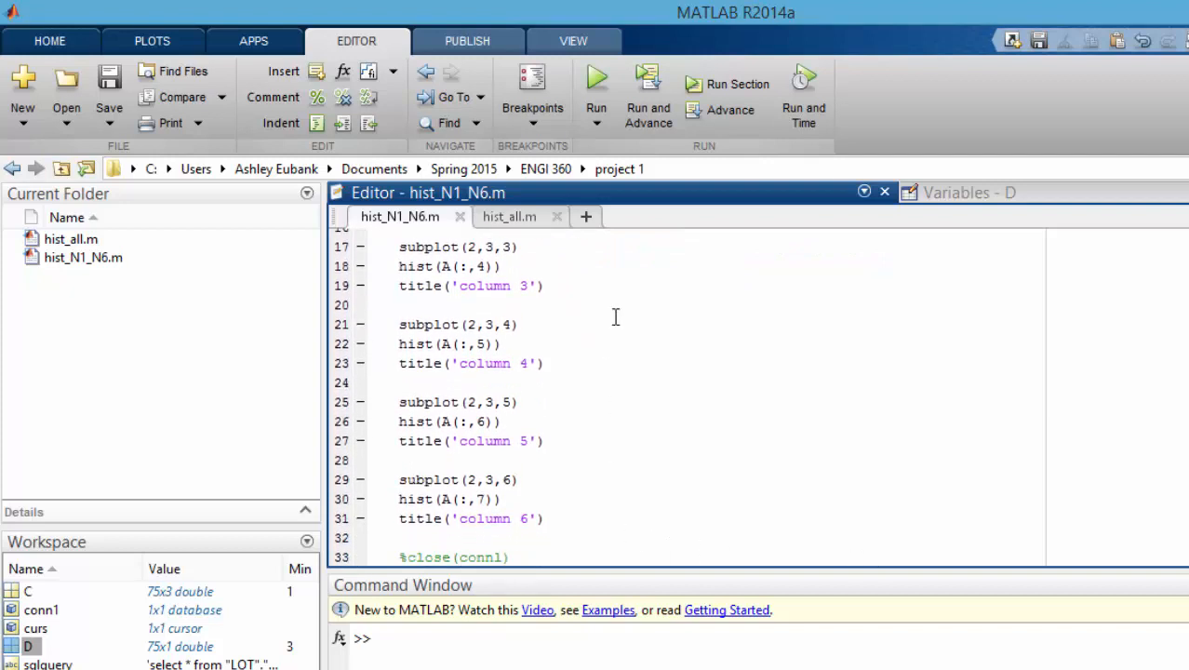
pyautogui.moveTo(674, 466)
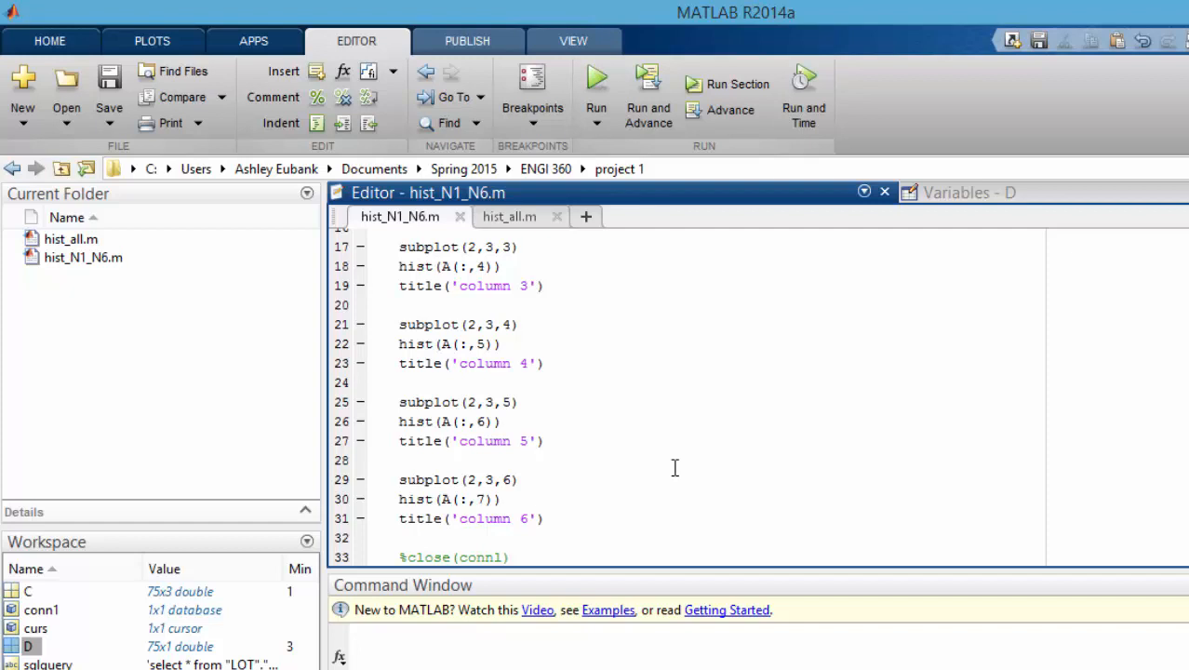
# - Run hist_N1_N6.m to draw Figure 1 with one histogram per lottery number column
pyautogui.click(596, 78)
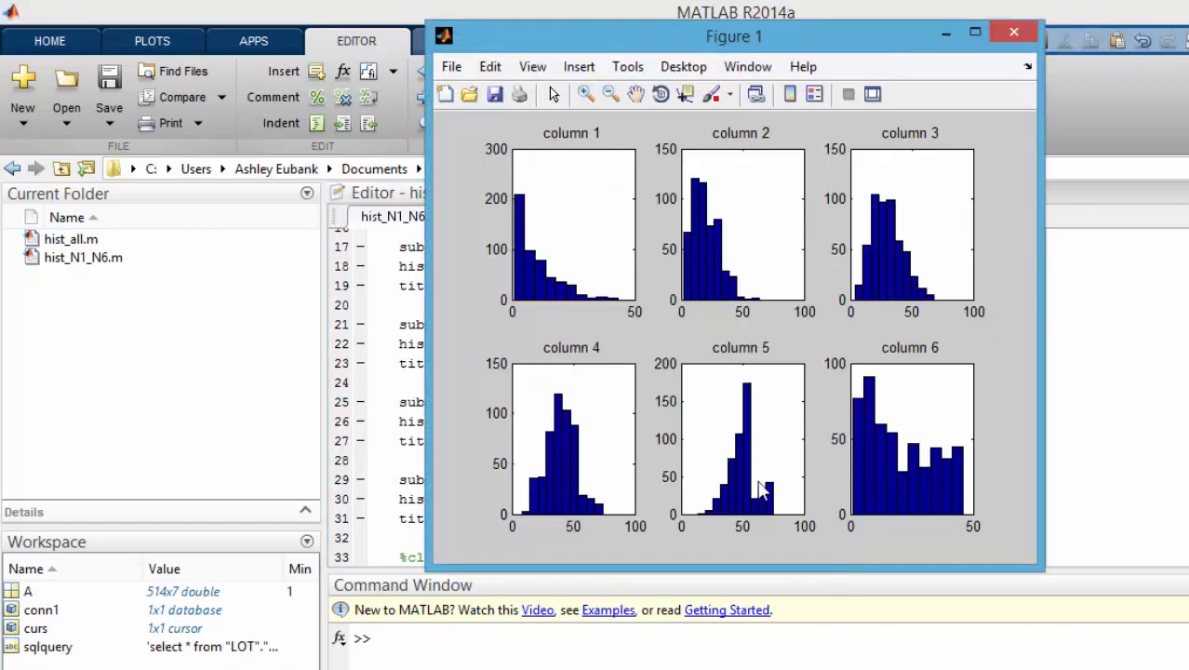
pyautogui.moveTo(651, 335)
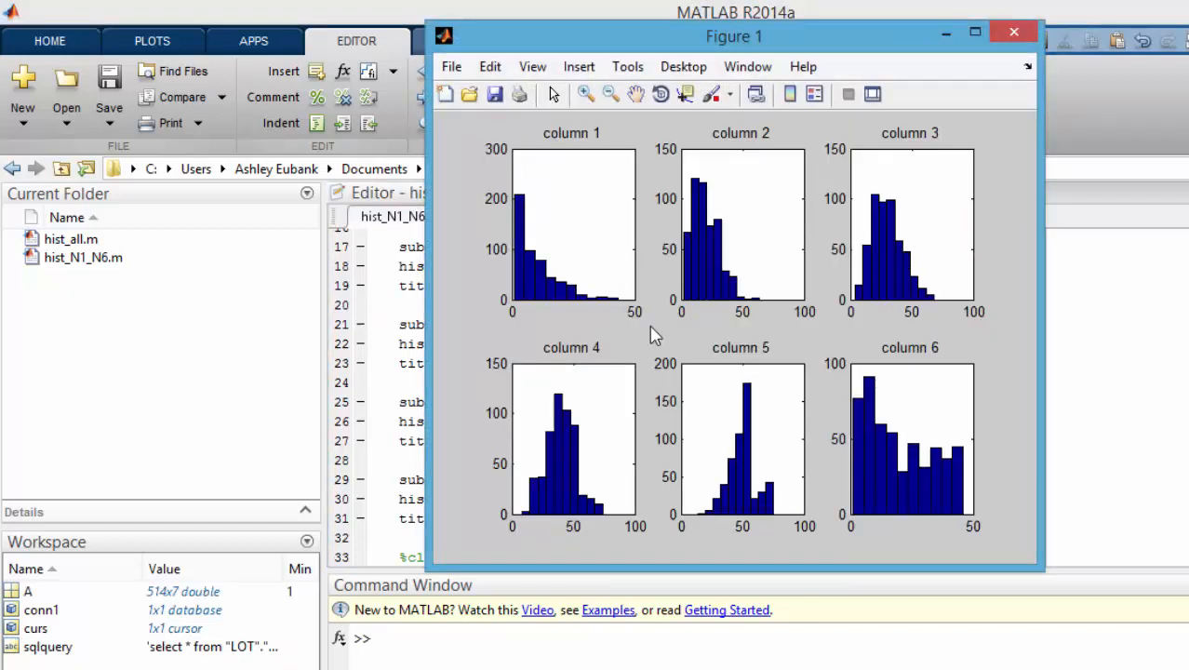
pyautogui.moveTo(789, 219)
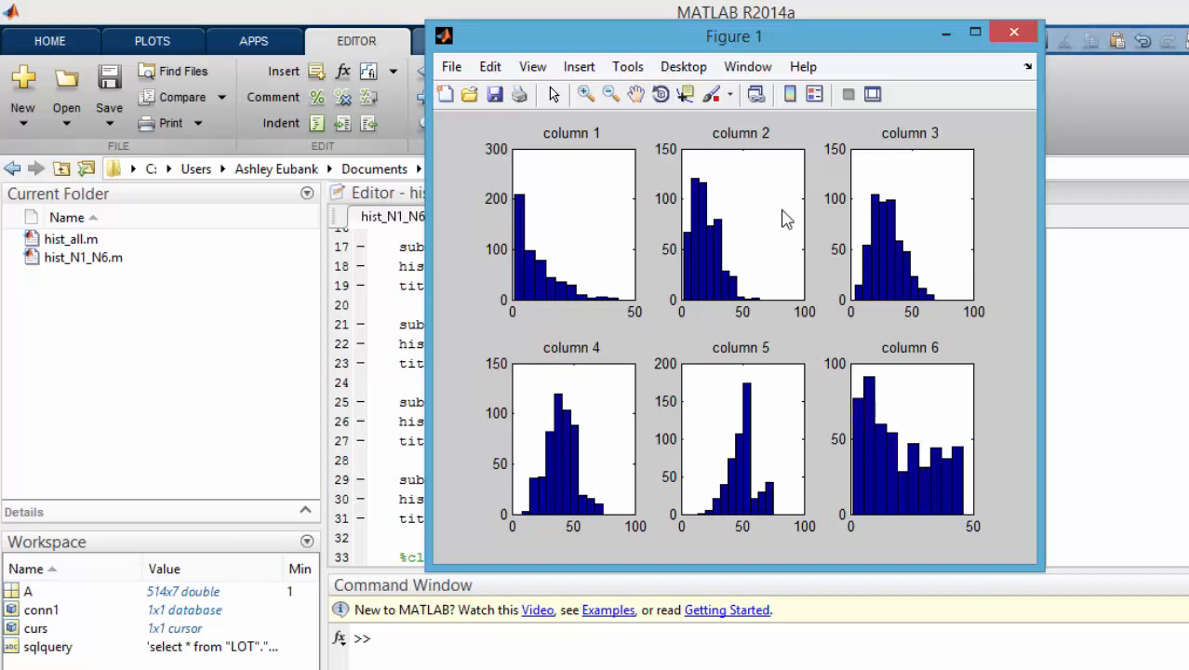
pyautogui.moveTo(891, 394)
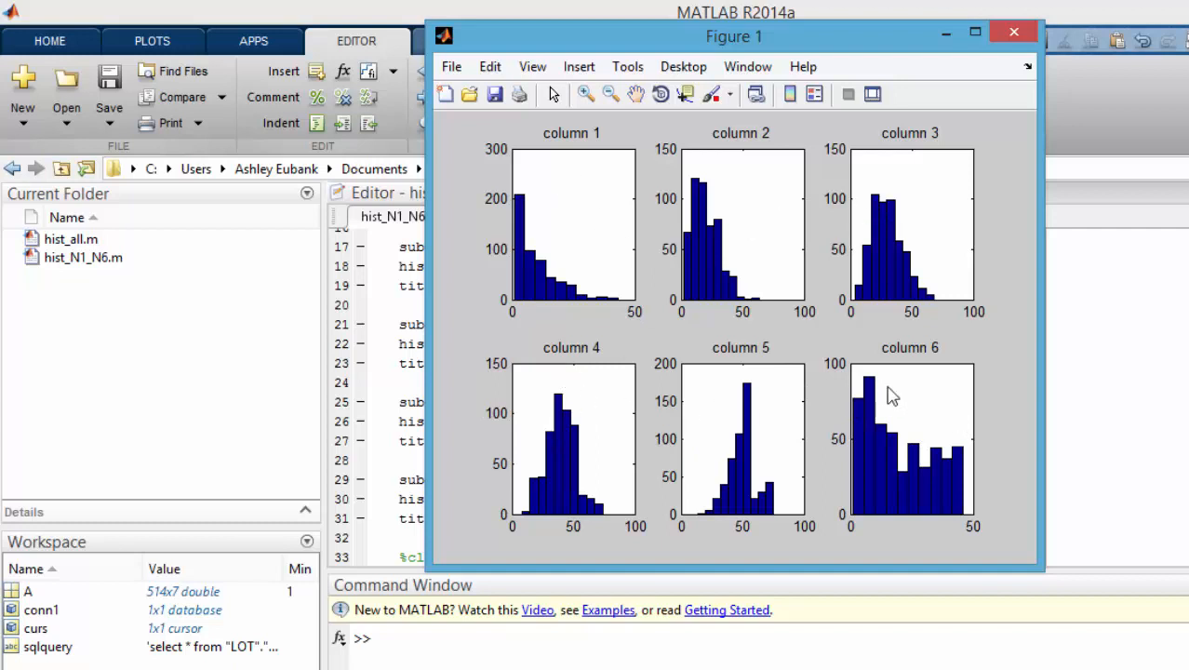
pyautogui.moveTo(551, 235)
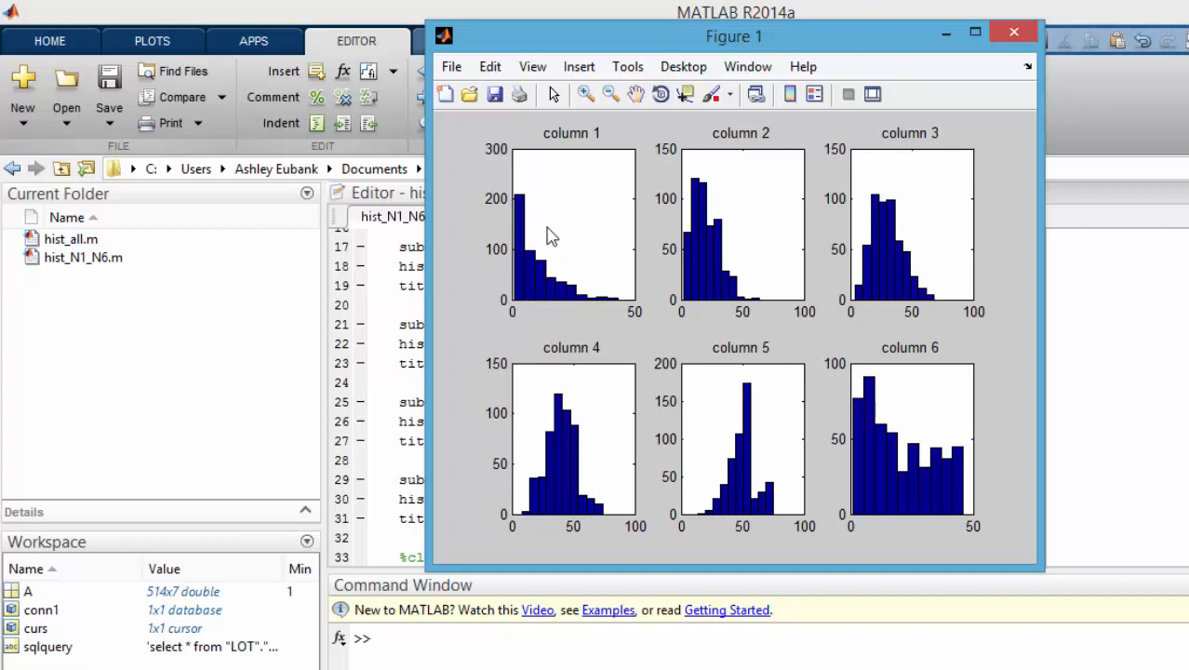
pyautogui.moveTo(703, 342)
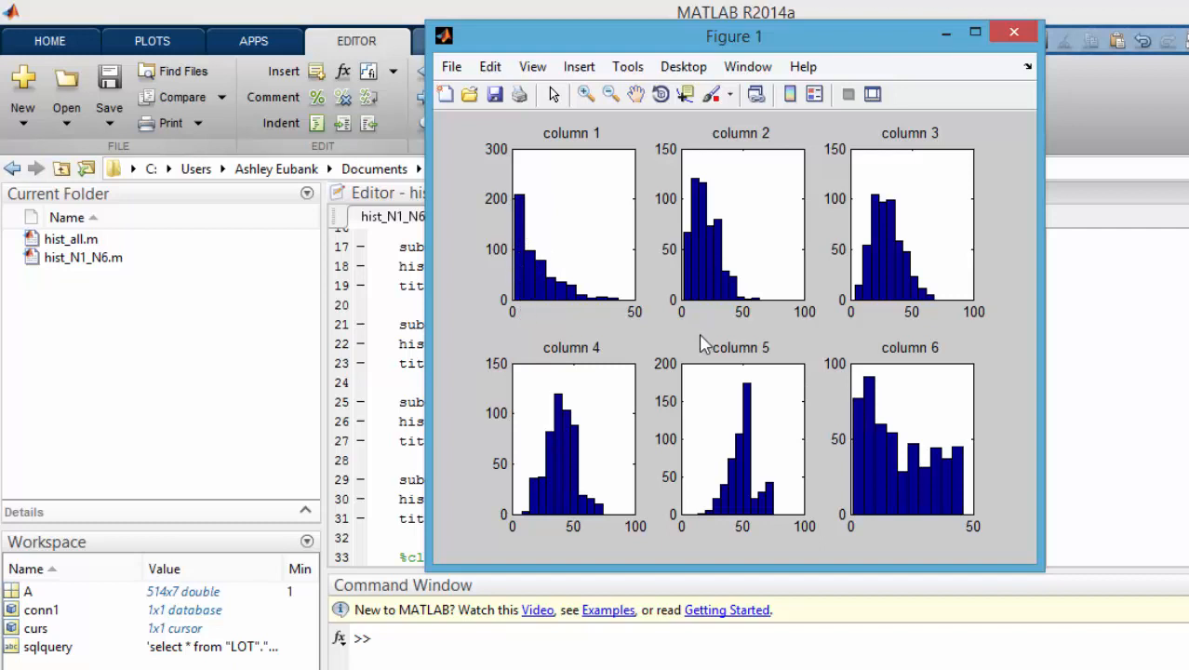
pyautogui.moveTo(767, 270)
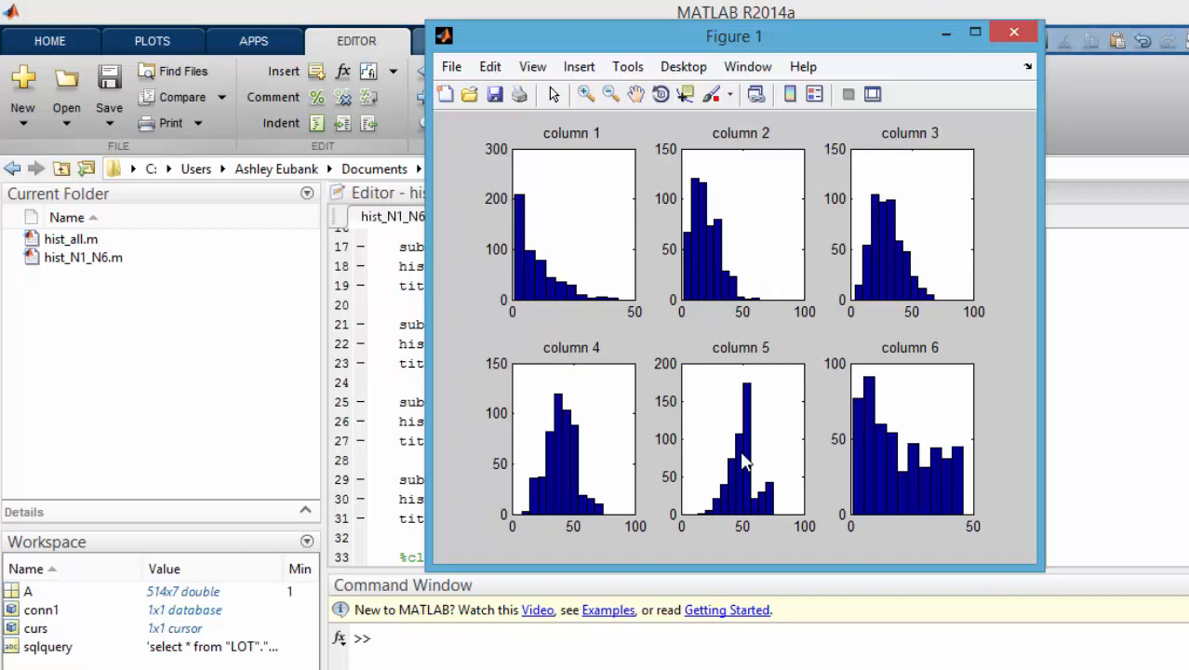
pyautogui.moveTo(892, 476)
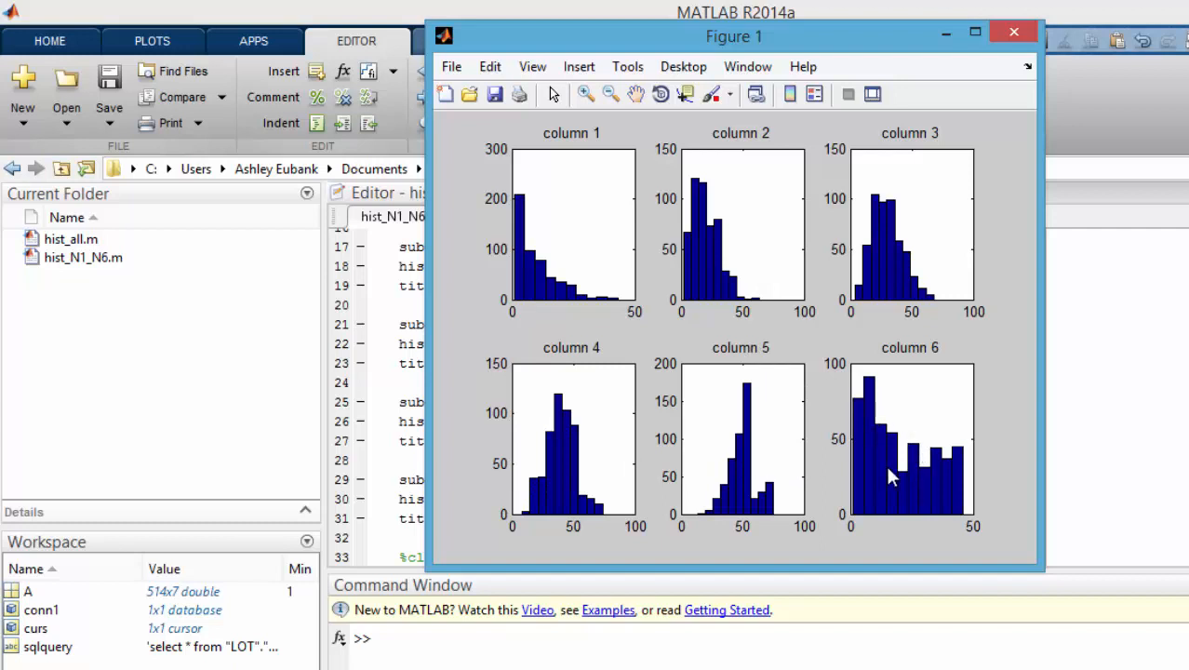
pyautogui.moveTo(947, 468)
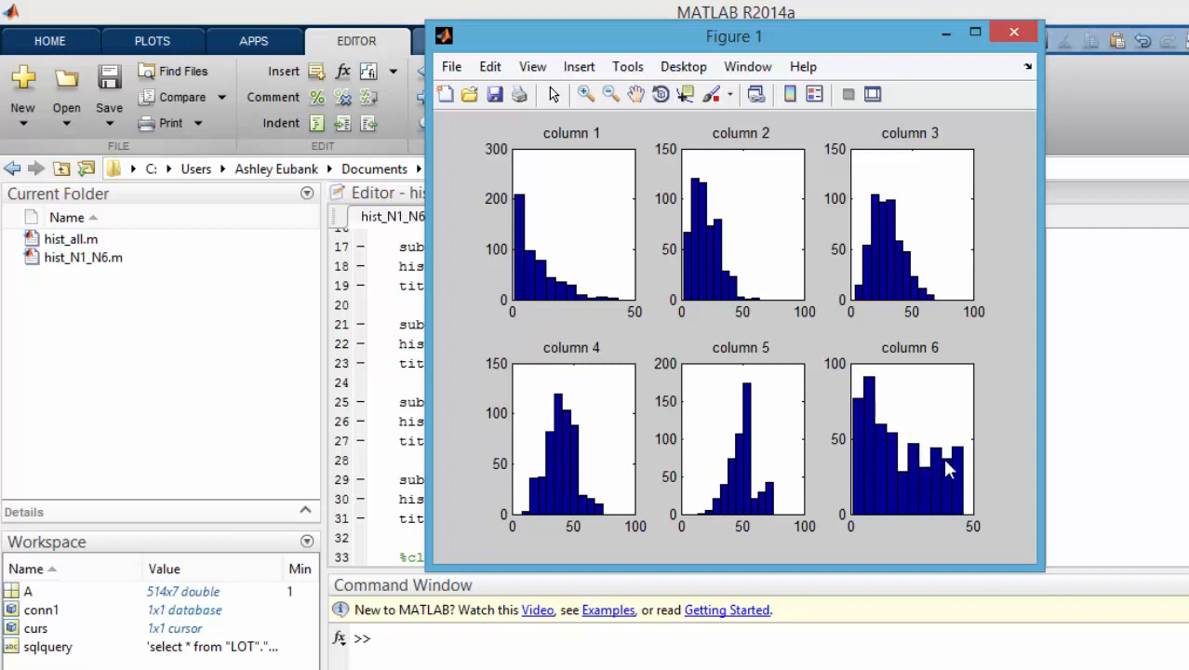
pyautogui.moveTo(910, 454)
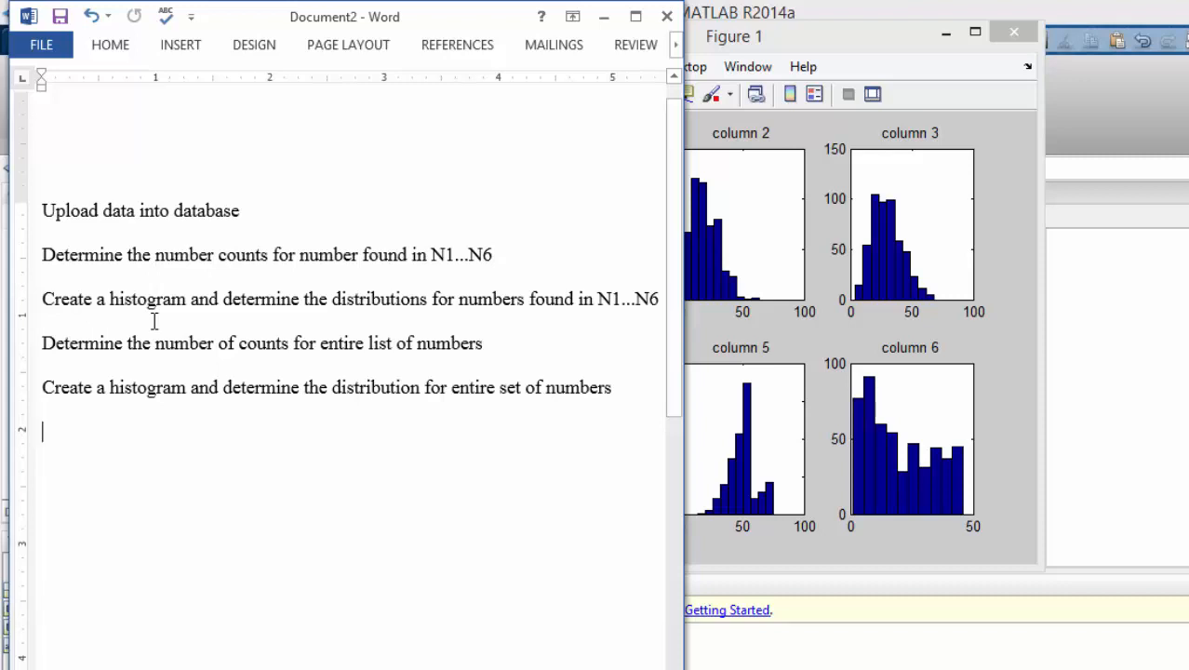
pyautogui.moveTo(298, 320)
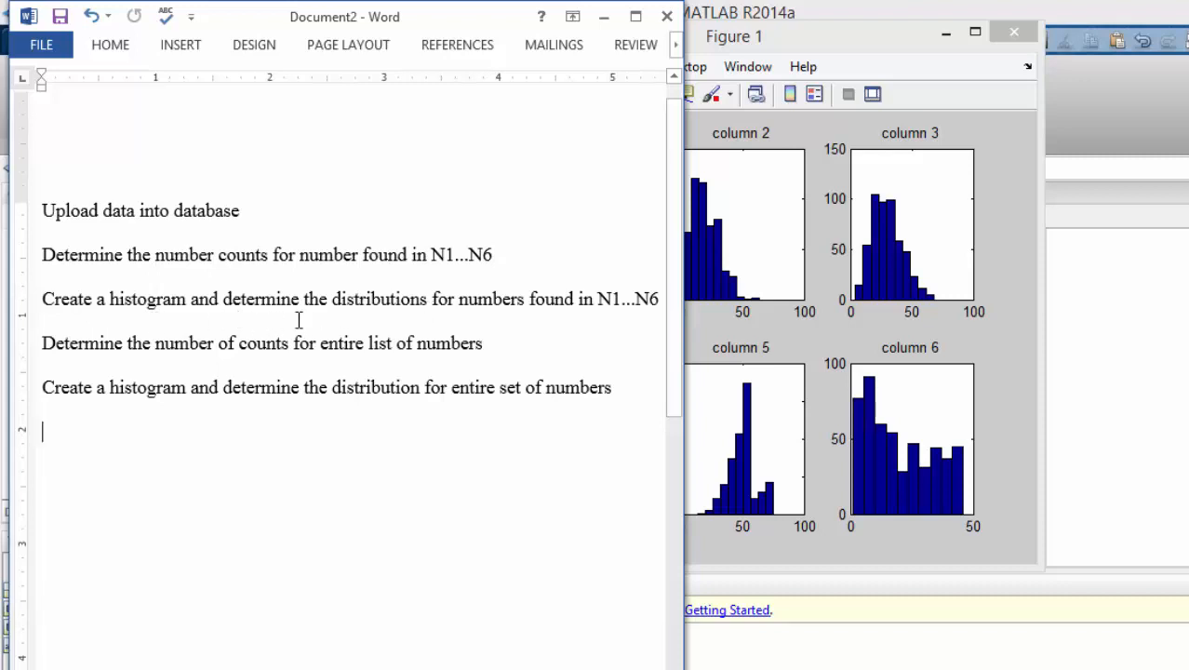
pyautogui.moveTo(192, 363)
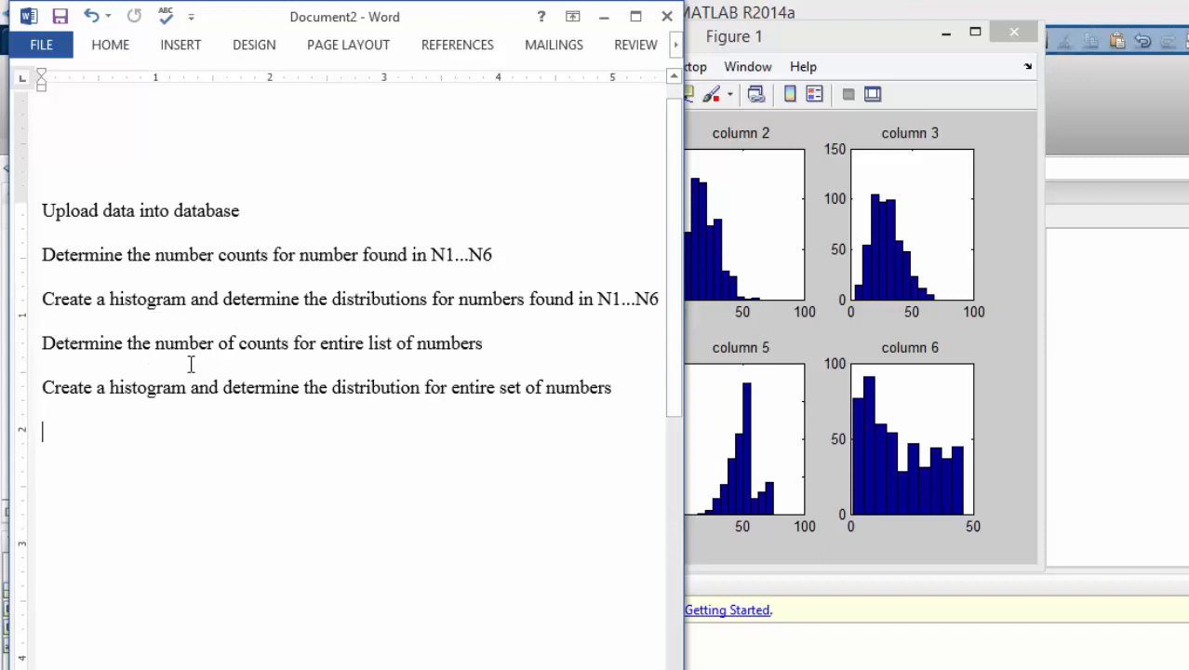
pyautogui.moveTo(382, 372)
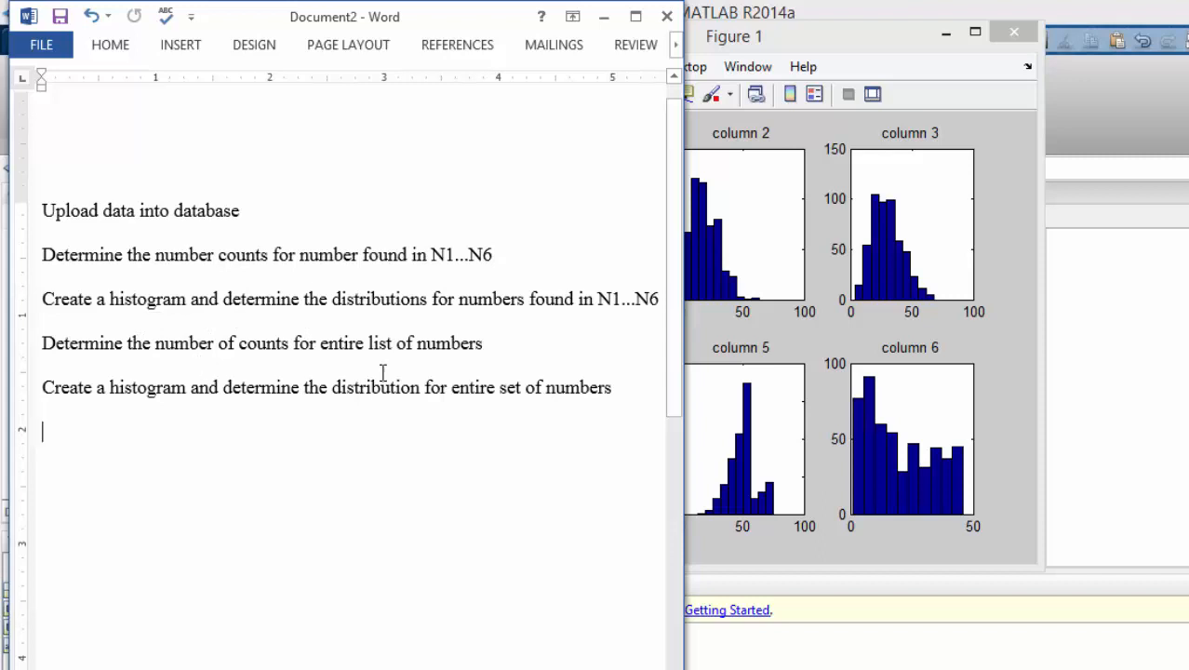
# - Return to the pgAdmin query window and read through the UNION of per-column count queries
pyautogui.click(735, 11)
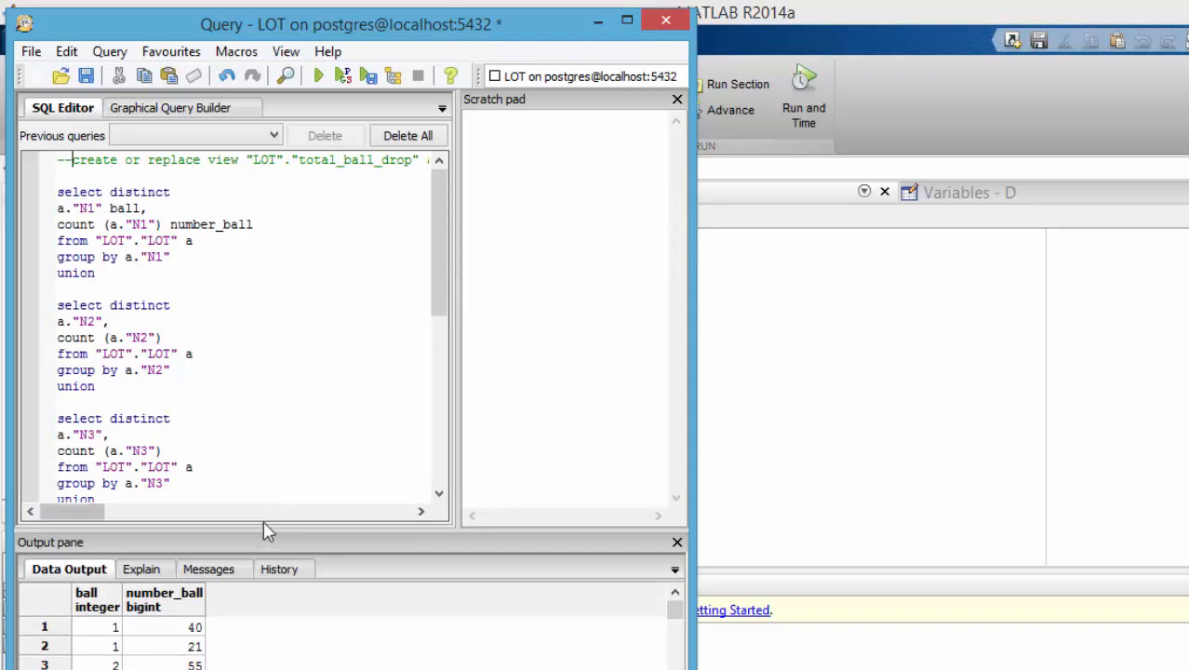
pyautogui.moveTo(264, 531); pyautogui.dragTo(264, 580)
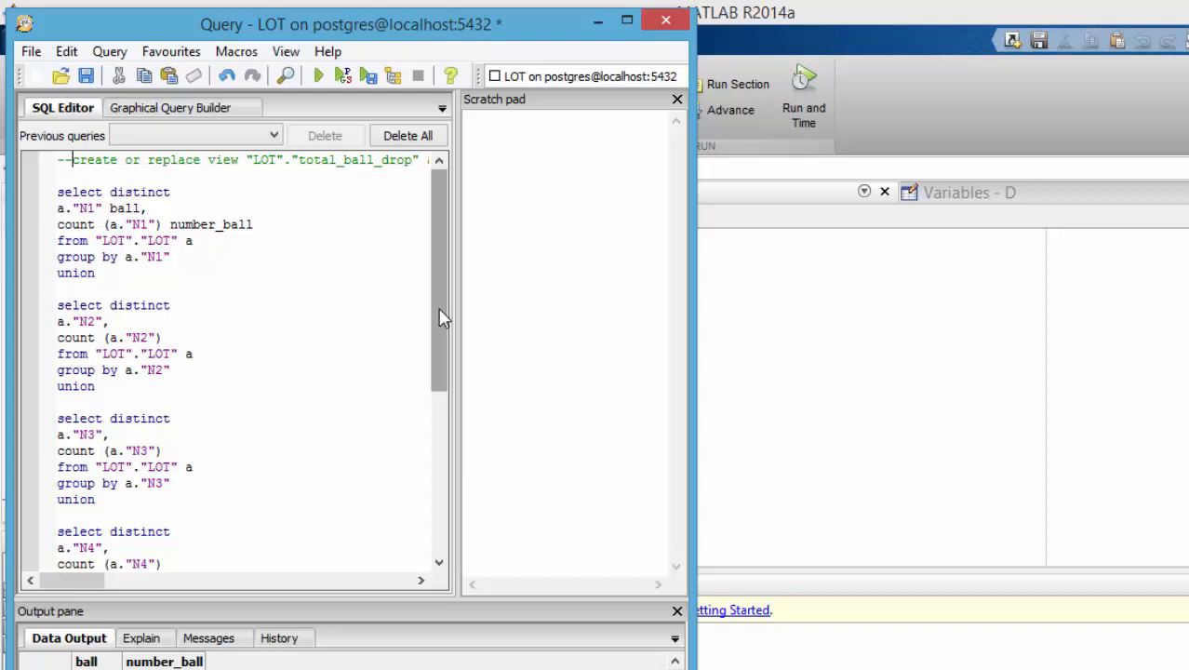
pyautogui.scroll(-3)
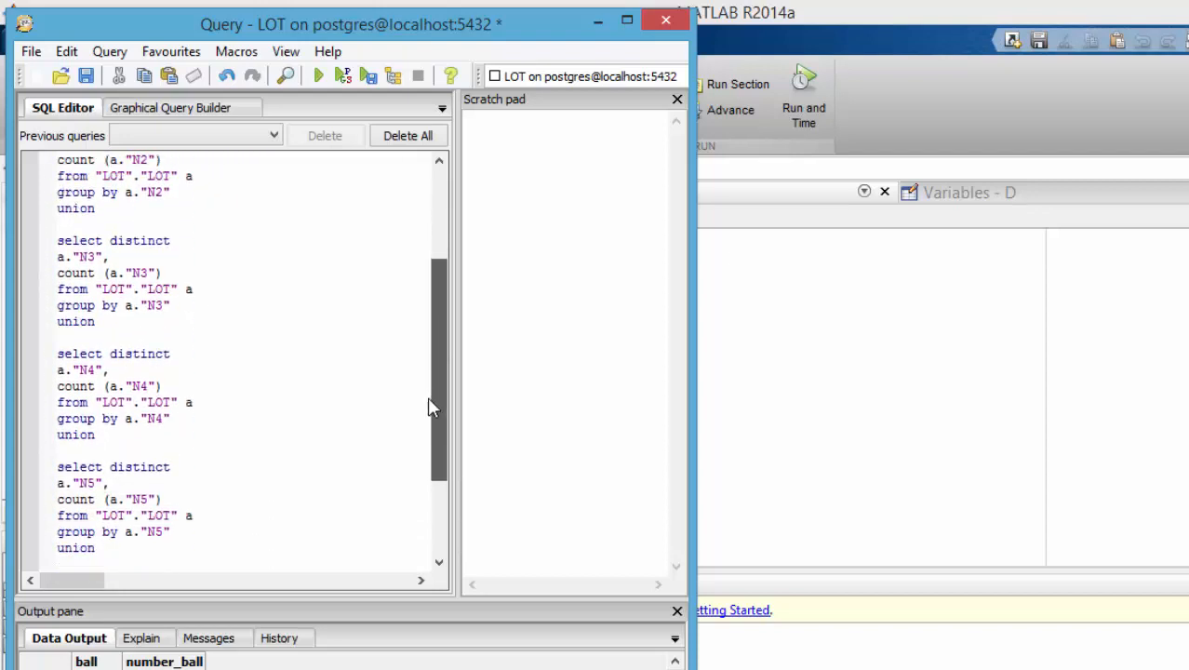
pyautogui.scroll(-3)
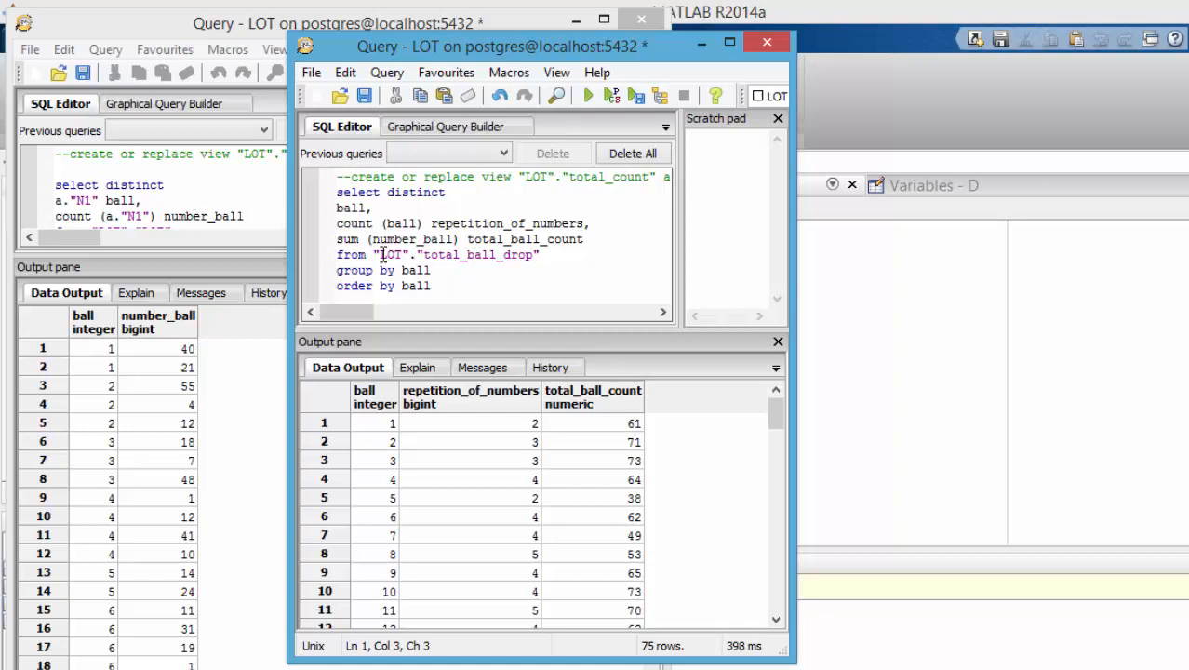
pyautogui.moveTo(396, 428)
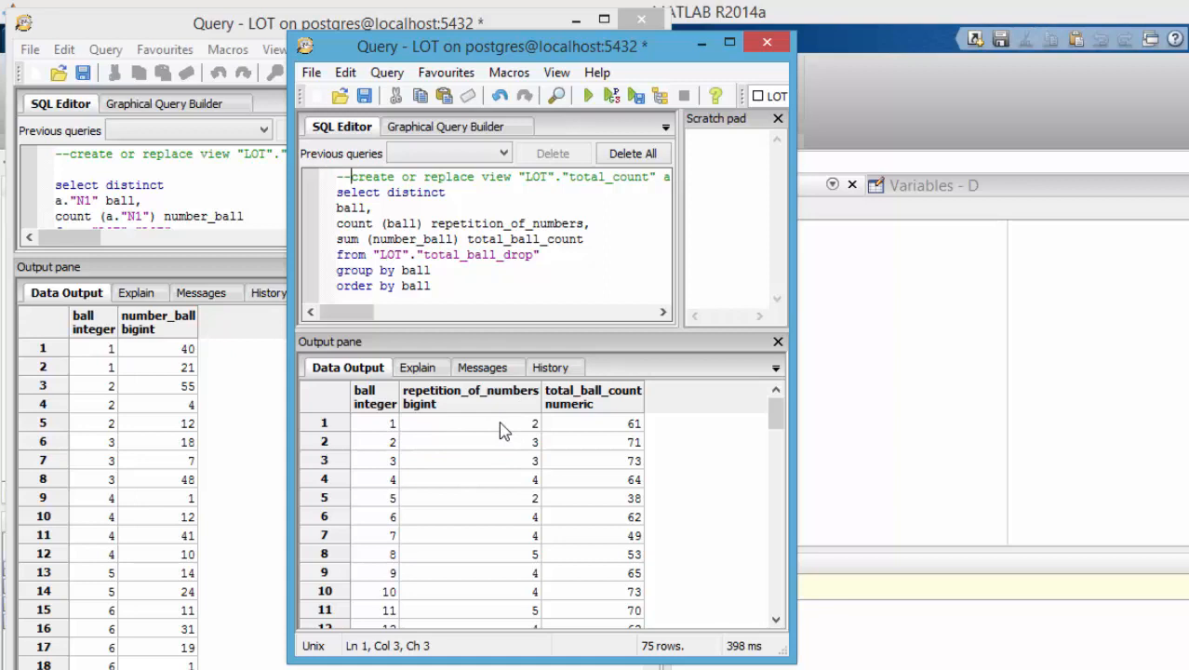
pyautogui.moveTo(153, 361)
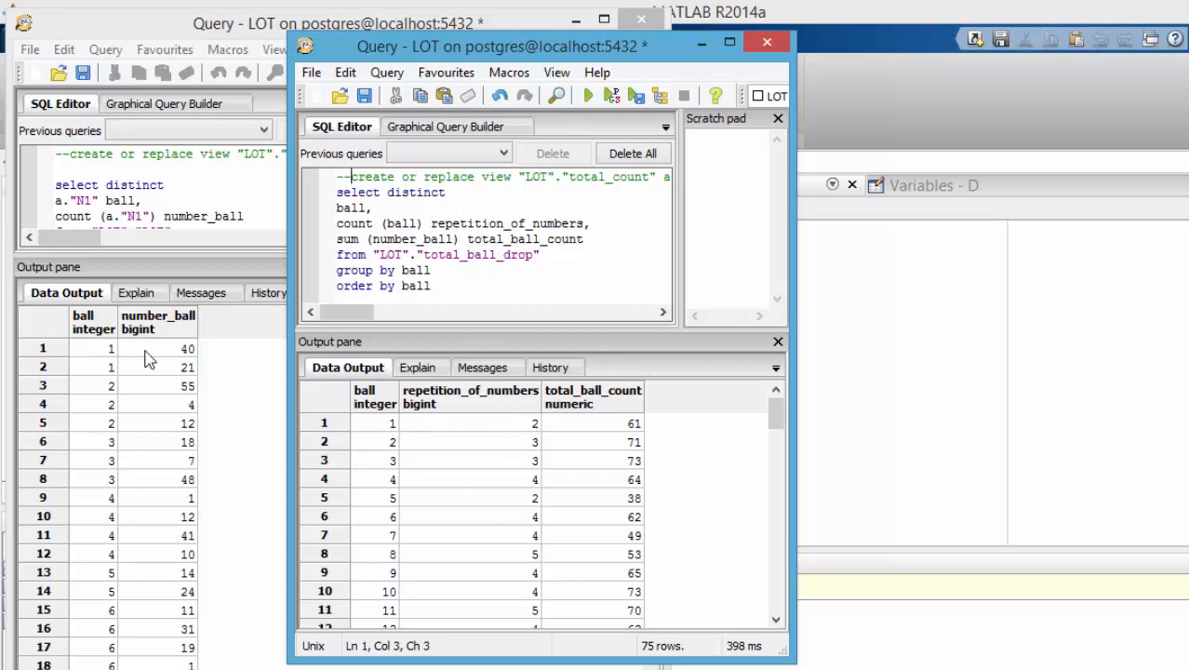
pyautogui.moveTo(111, 352)
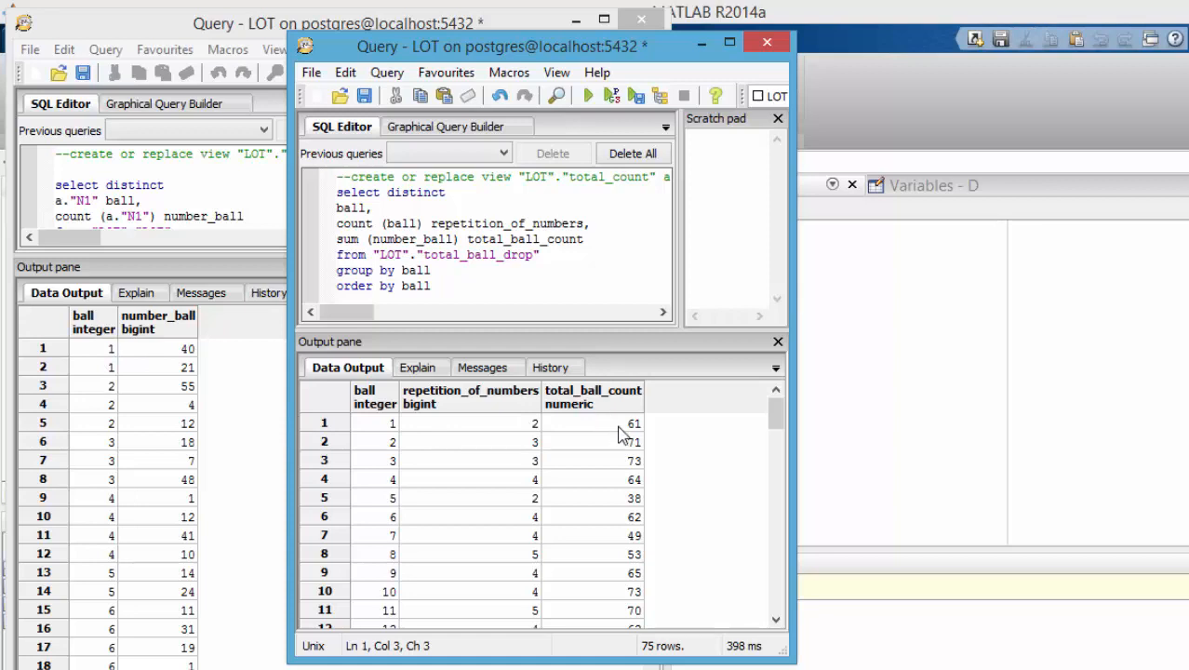
pyautogui.moveTo(640, 438)
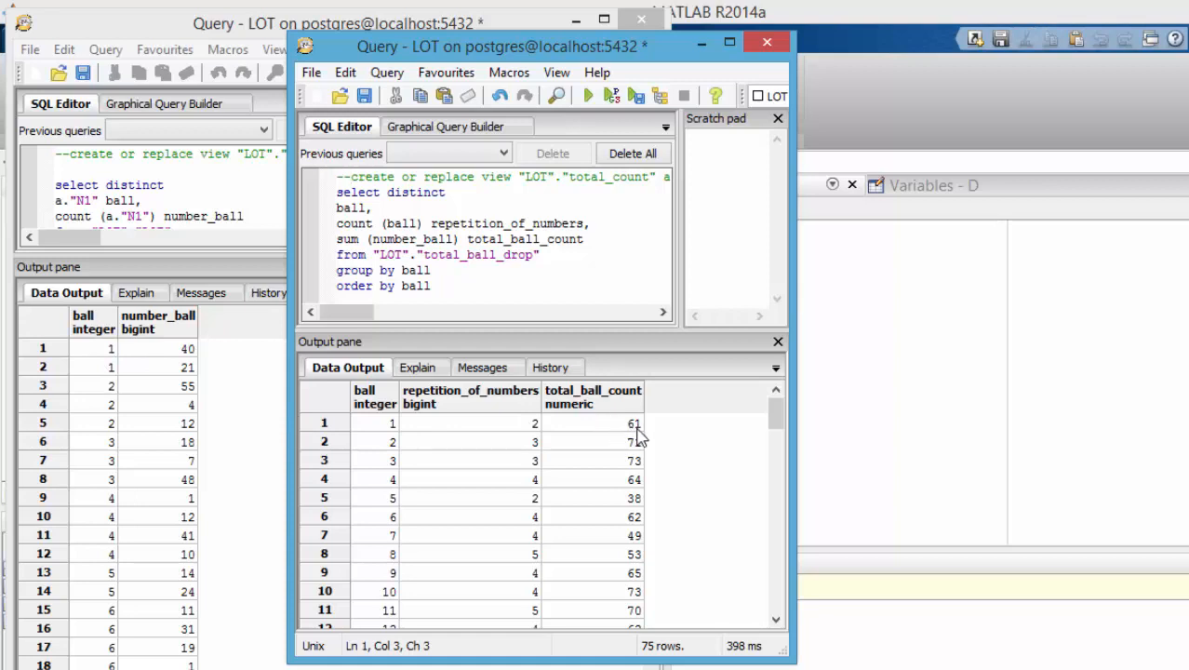
pyautogui.moveTo(637, 437)
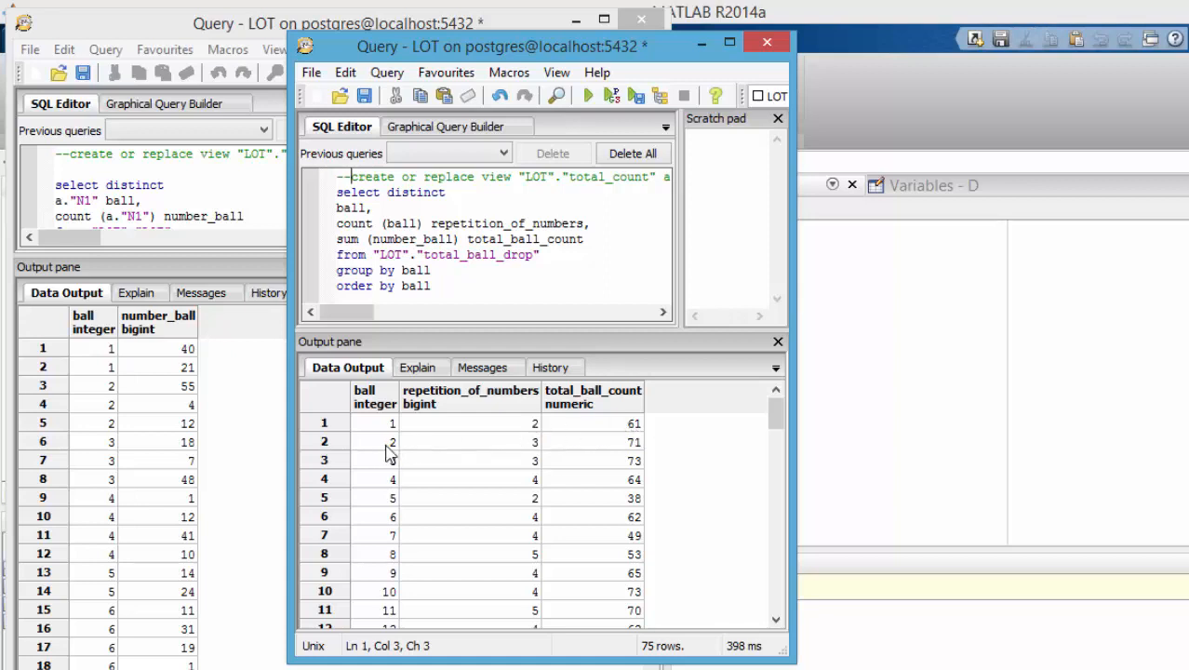
pyautogui.moveTo(375, 618)
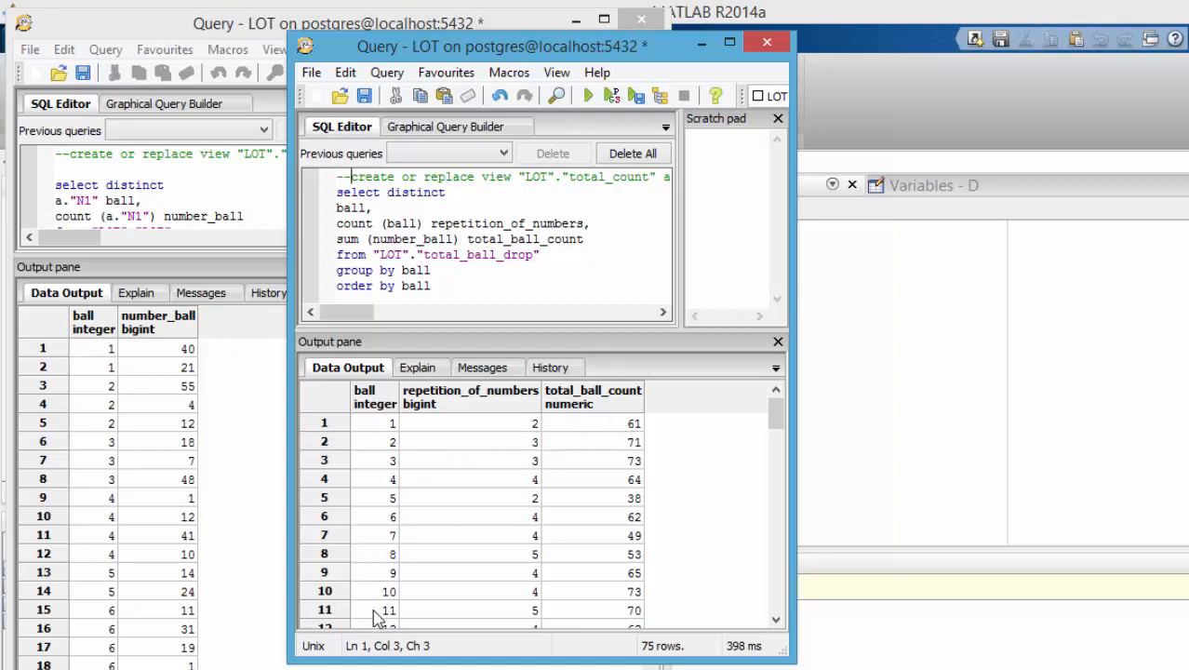
# - Review the 75-row per-ball count and total output from total_ball_drop, resizing the panes
pyautogui.scroll(-3)
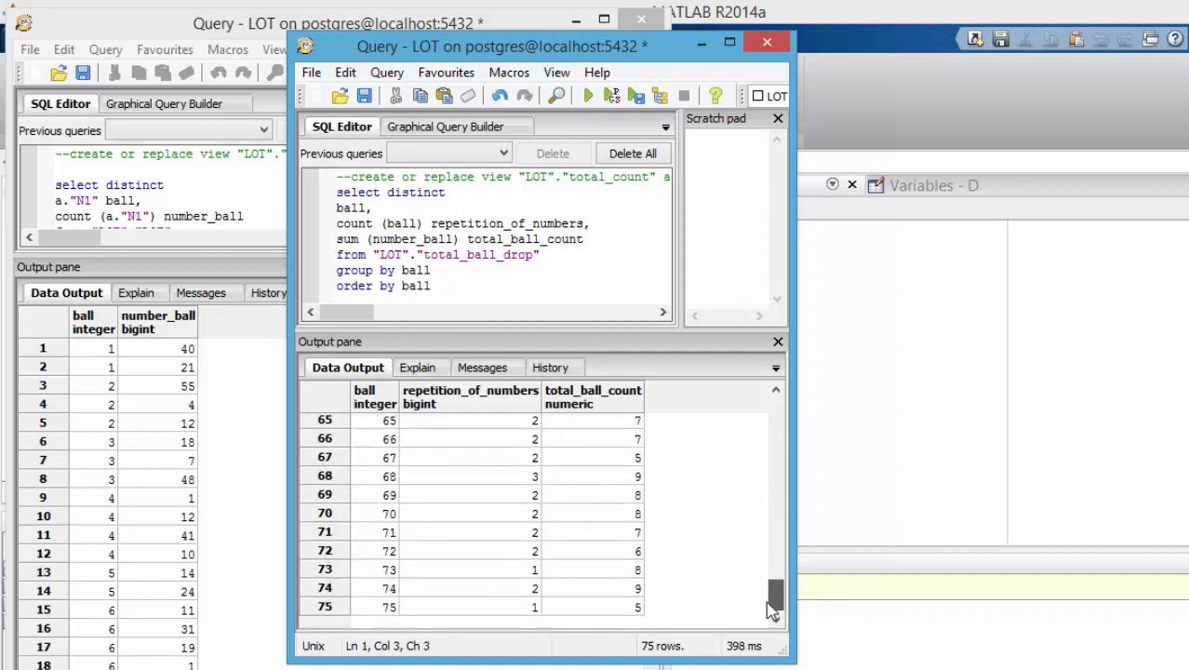
pyautogui.moveTo(774, 600); pyautogui.dragTo(774, 480)
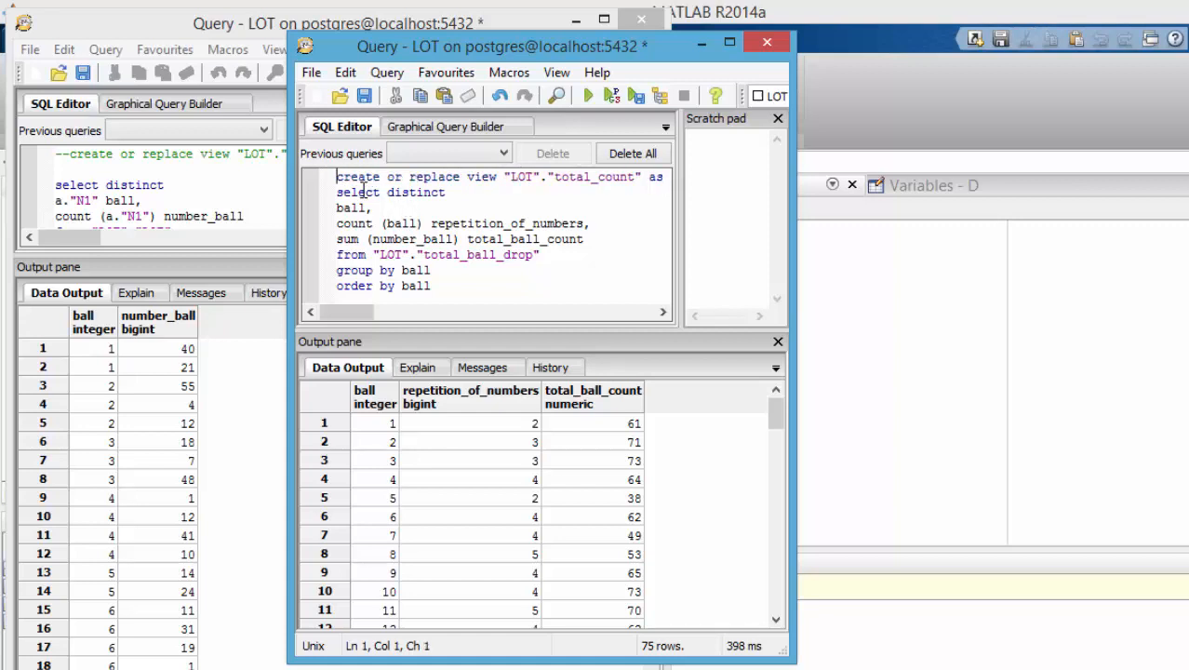
# - Execute the CREATE OR REPLACE VIEW for total_ball_drop in the first query window, then return to the totals query
pyautogui.click(766, 41)
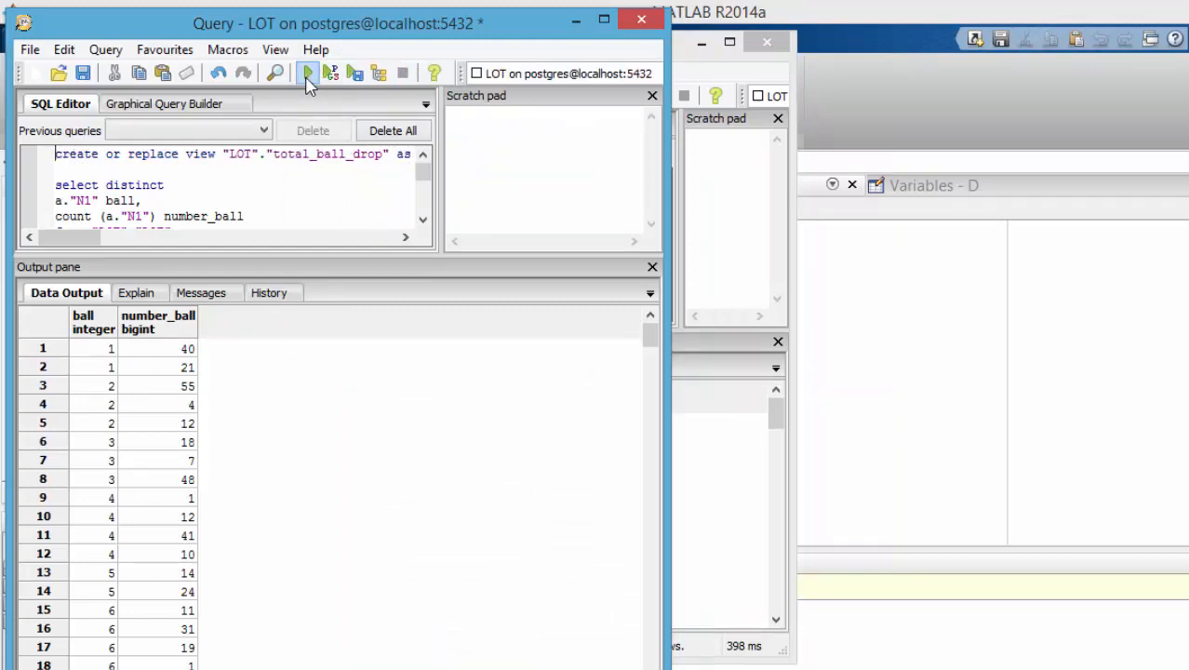
pyautogui.click(307, 72)
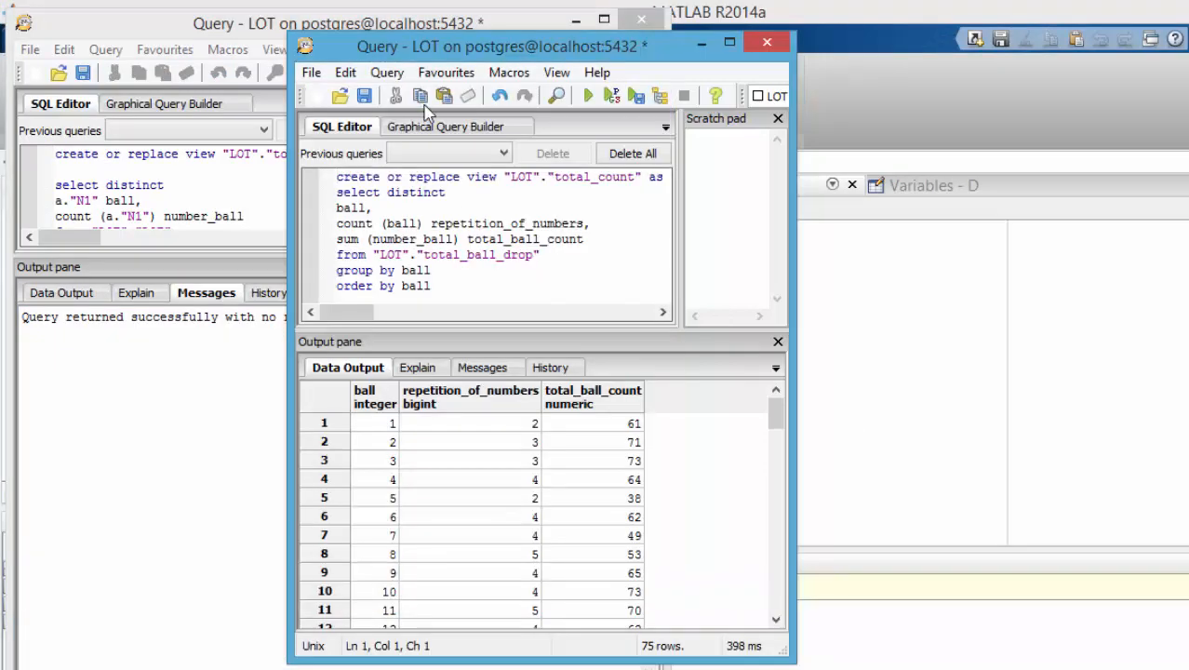
pyautogui.click(588, 96)
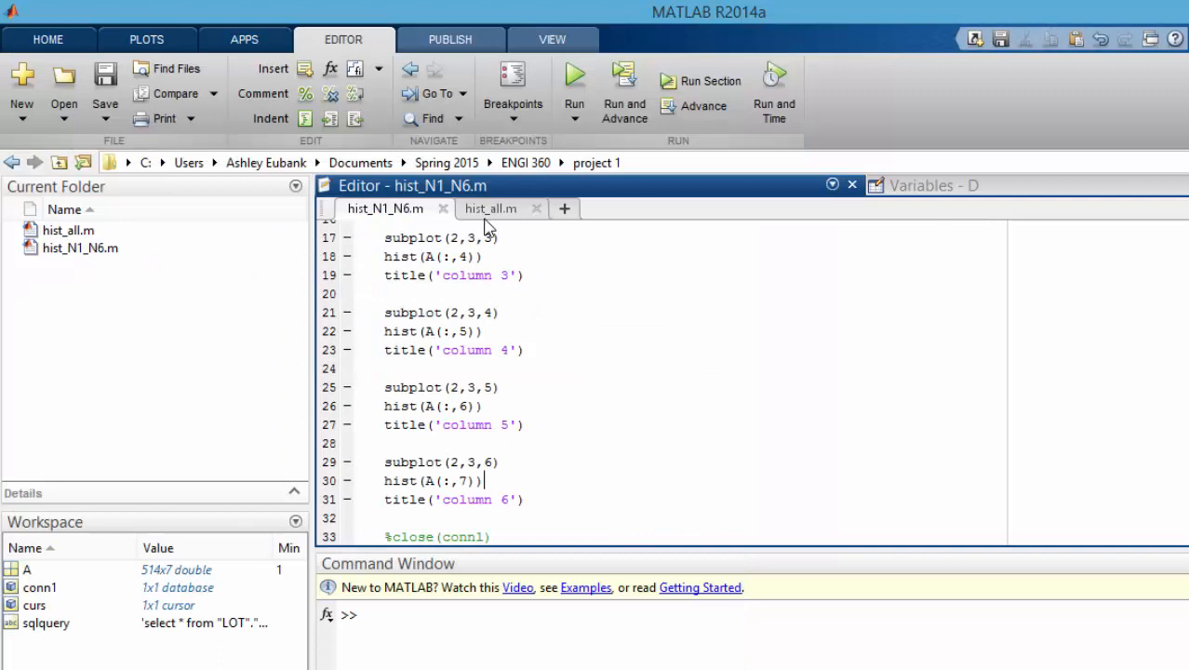
# - Run hist_all.m to load the 75-row total_count view and draw the bar chart
pyautogui.click(491, 208)
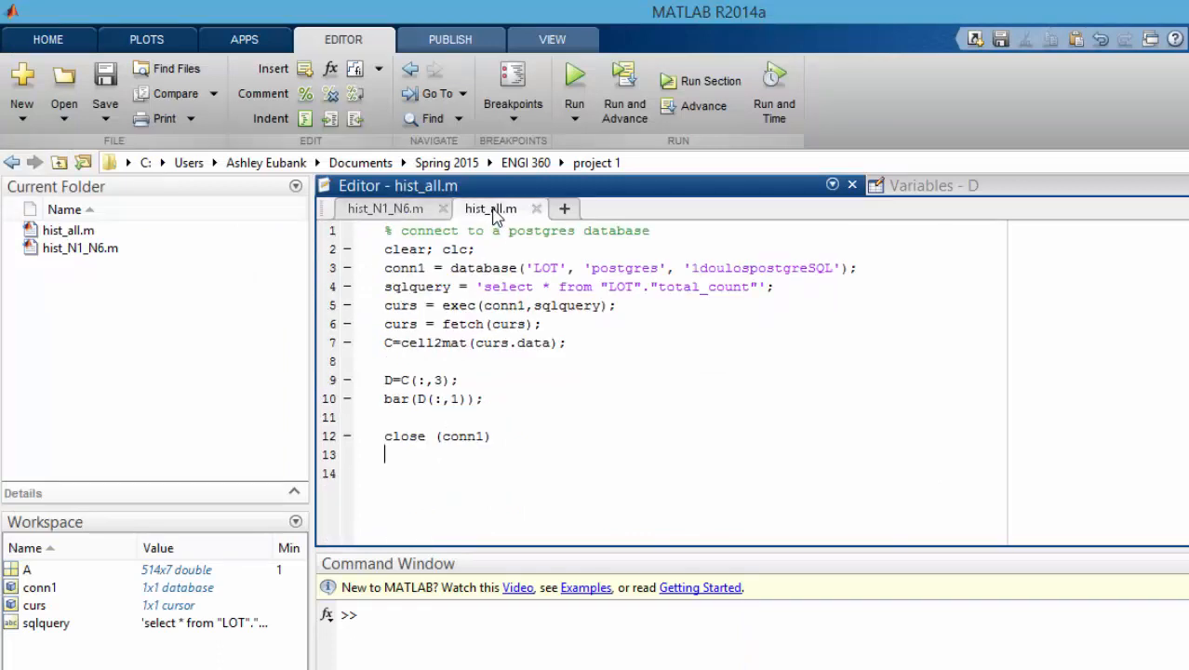
pyautogui.moveTo(491, 208)
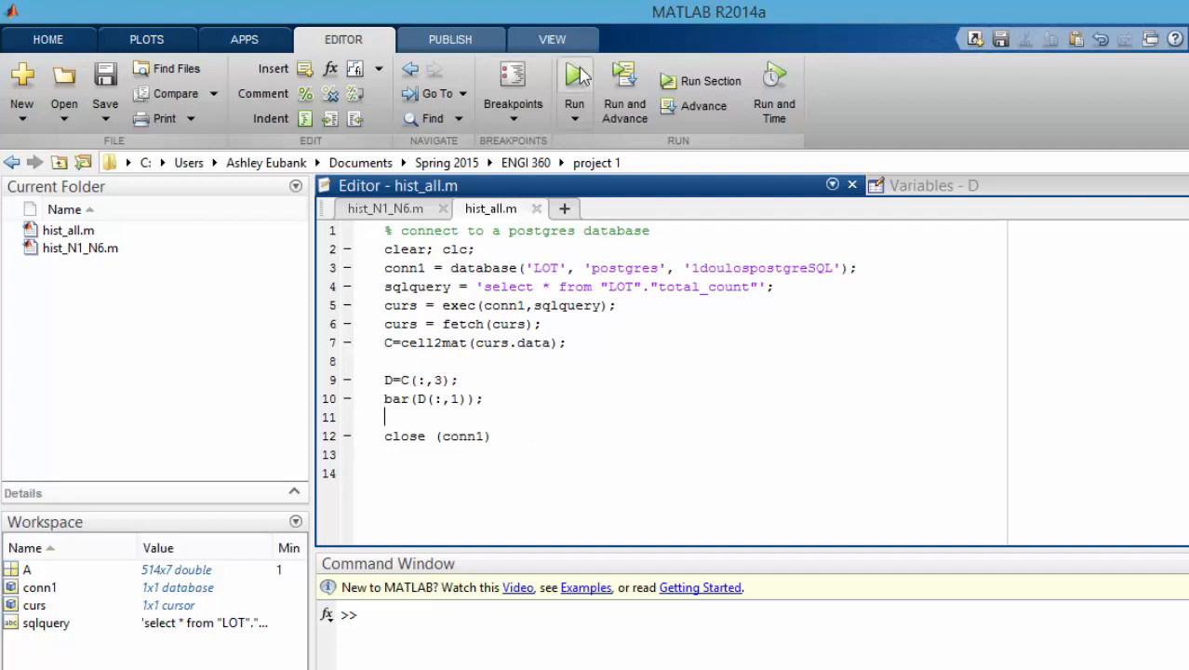
pyautogui.moveTo(573, 82)
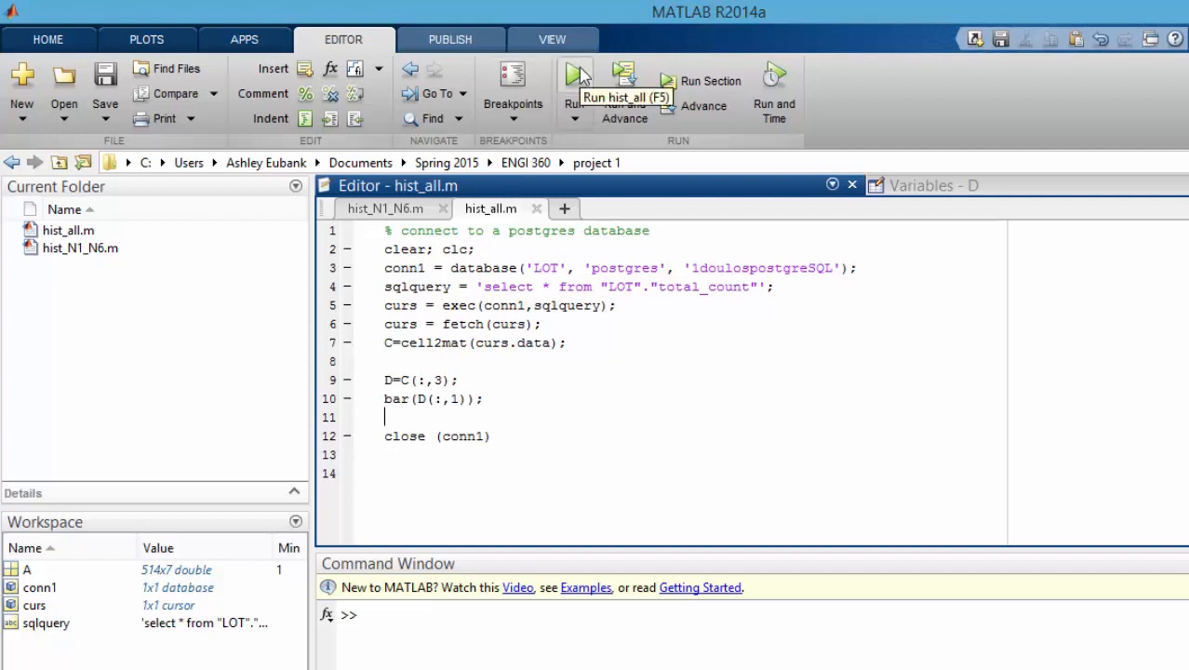
pyautogui.click(573, 82)
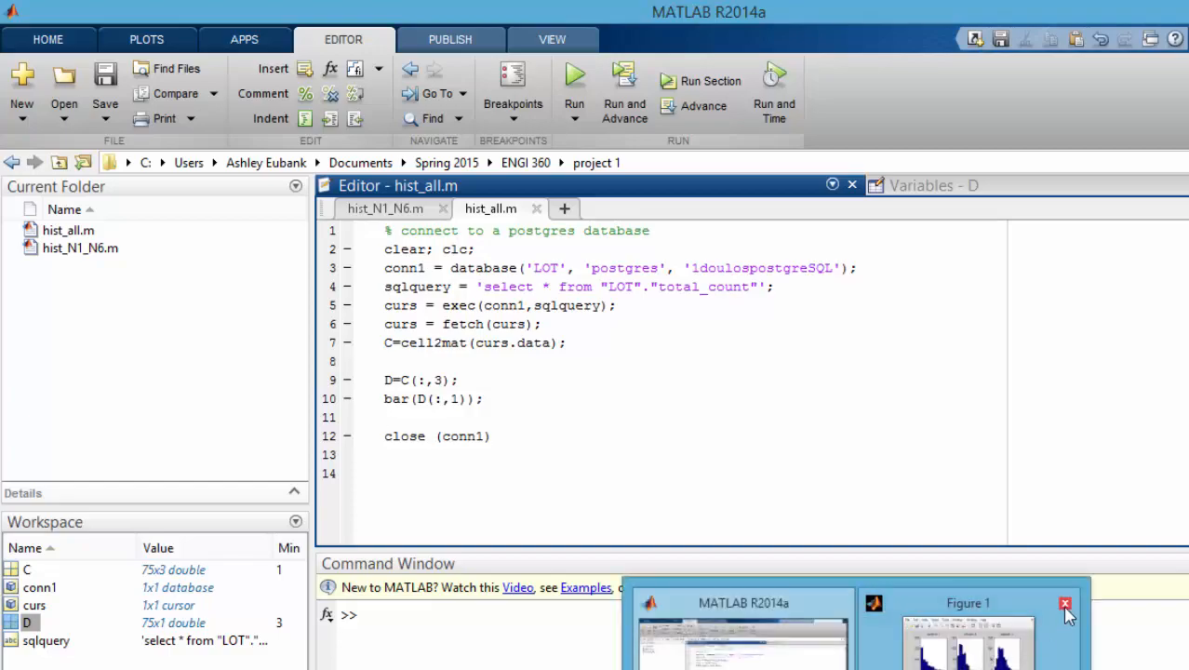
pyautogui.click(1064, 603)
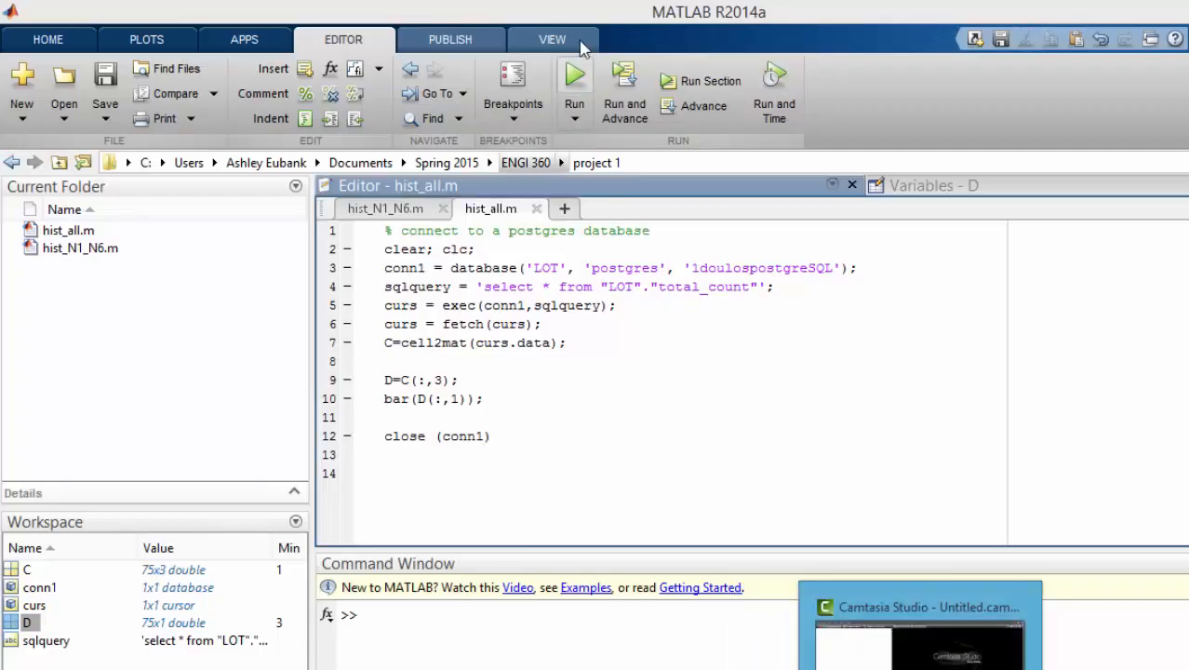
# - Bring Figure 1 forward showing total counts per ball, dropping off above about 56
pyautogui.click(573, 78)
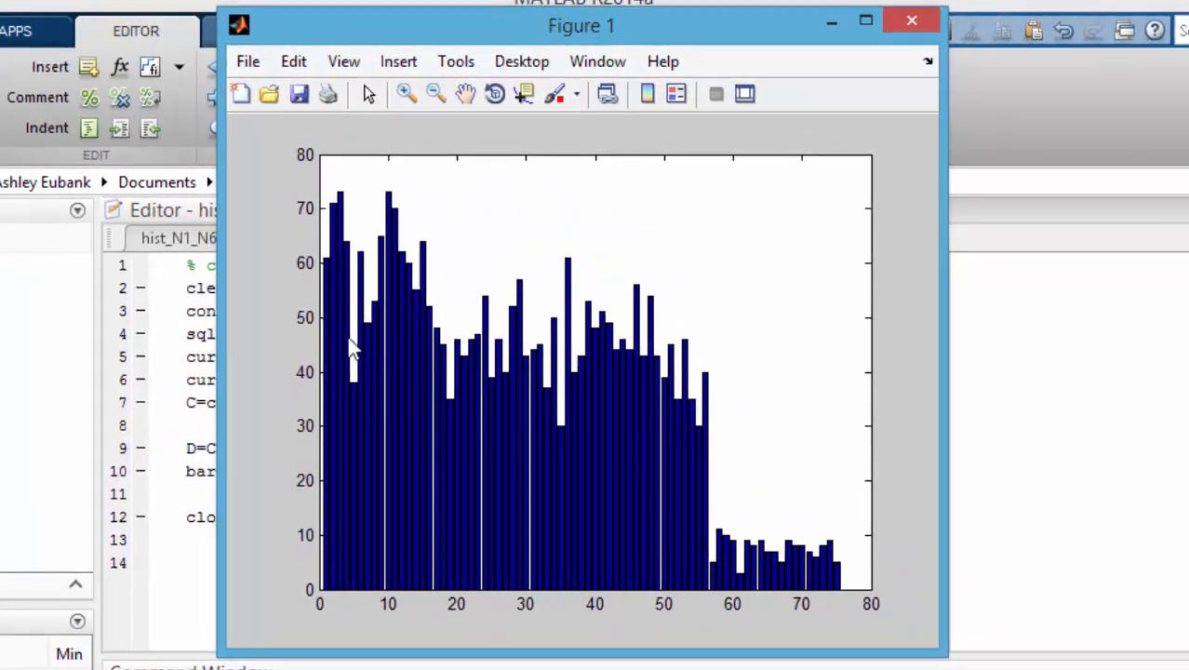
pyautogui.moveTo(363, 335)
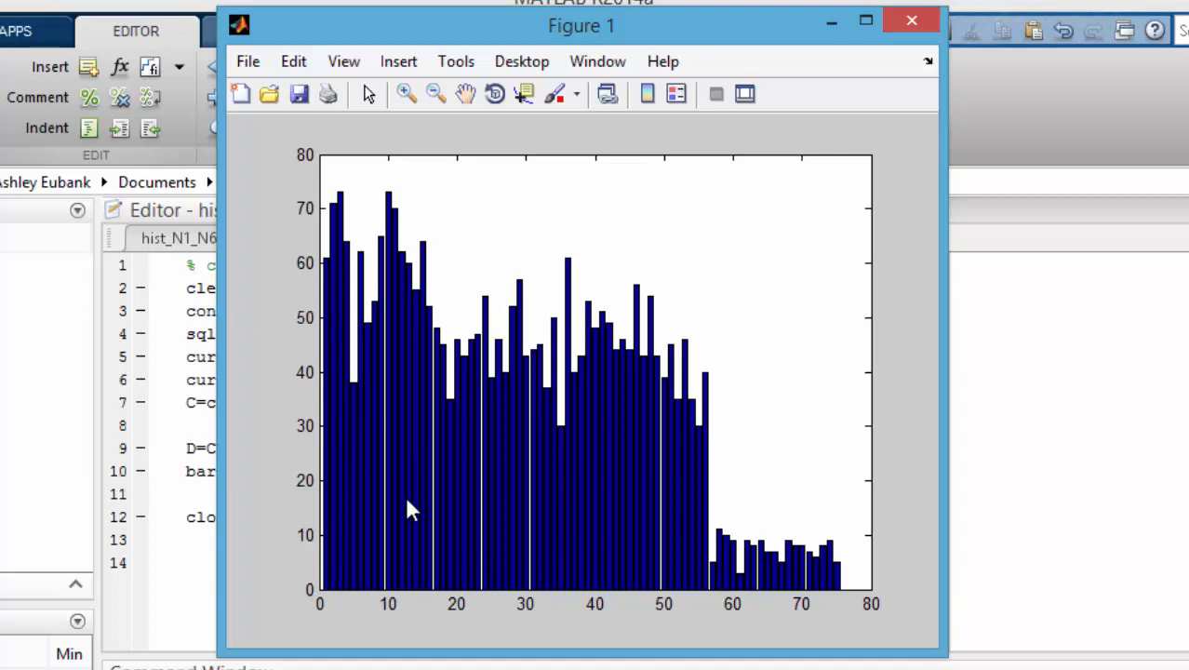
pyautogui.moveTo(809, 581)
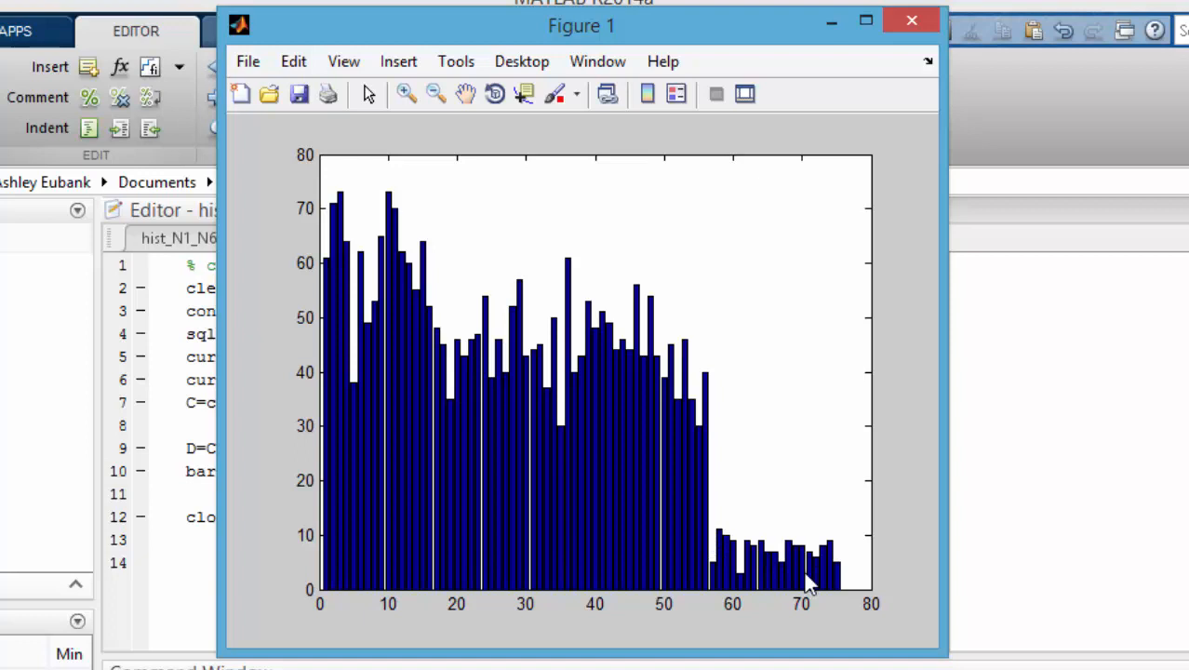
pyautogui.moveTo(748, 596)
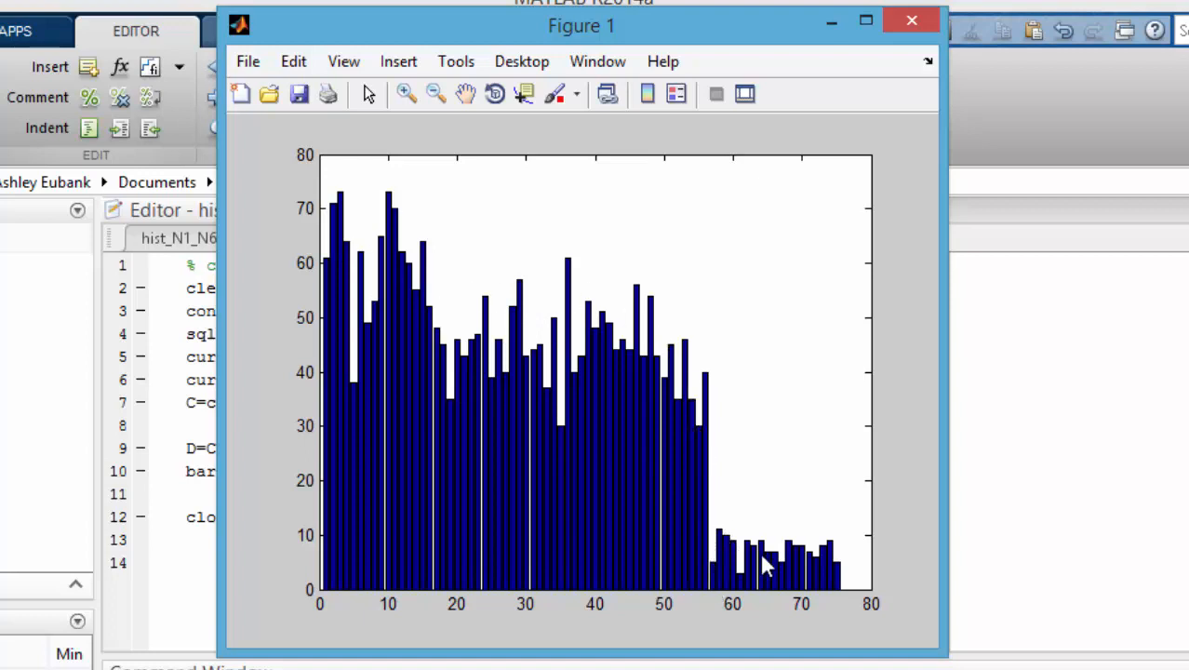
pyautogui.moveTo(800, 567)
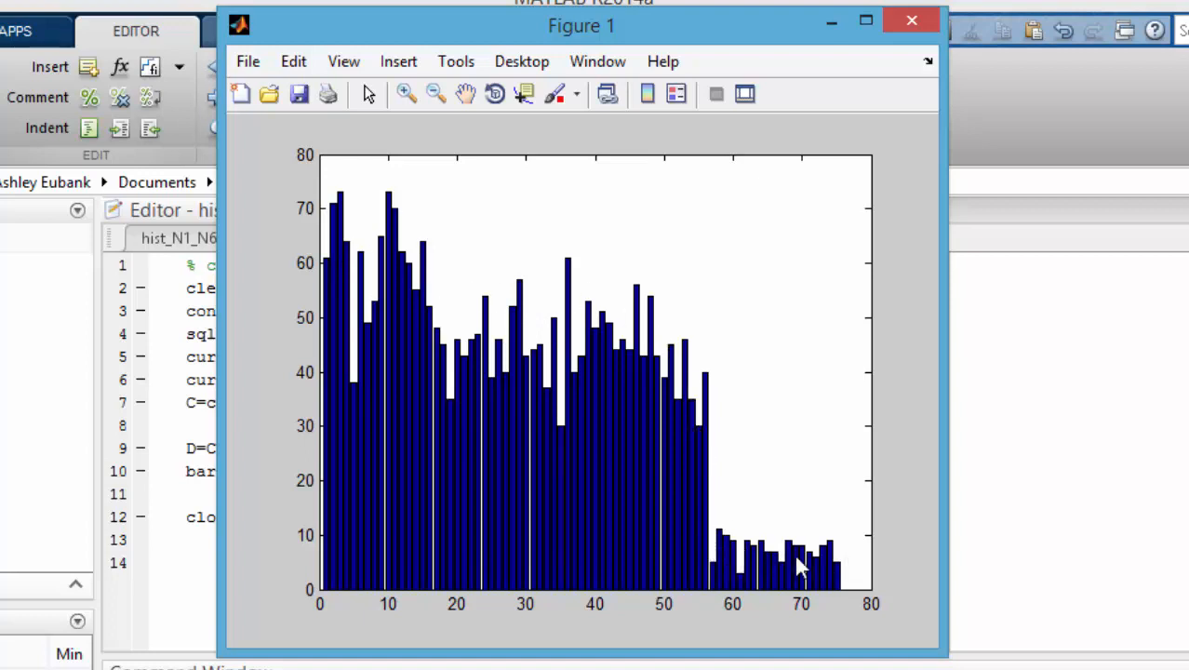
pyautogui.moveTo(829, 573)
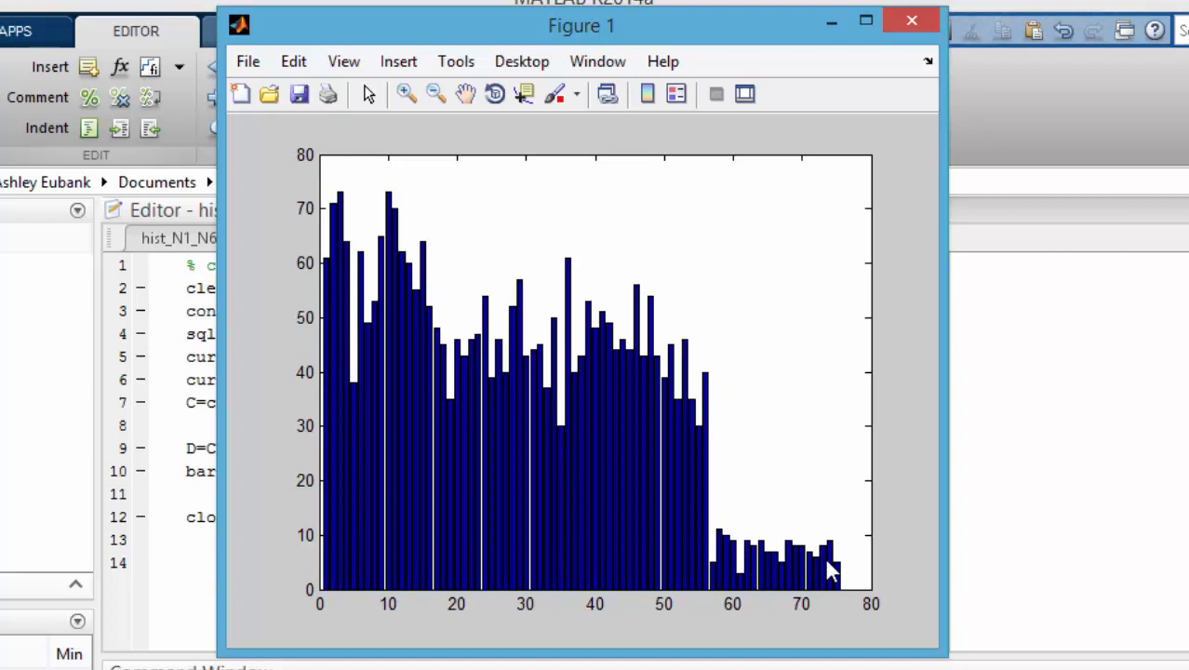